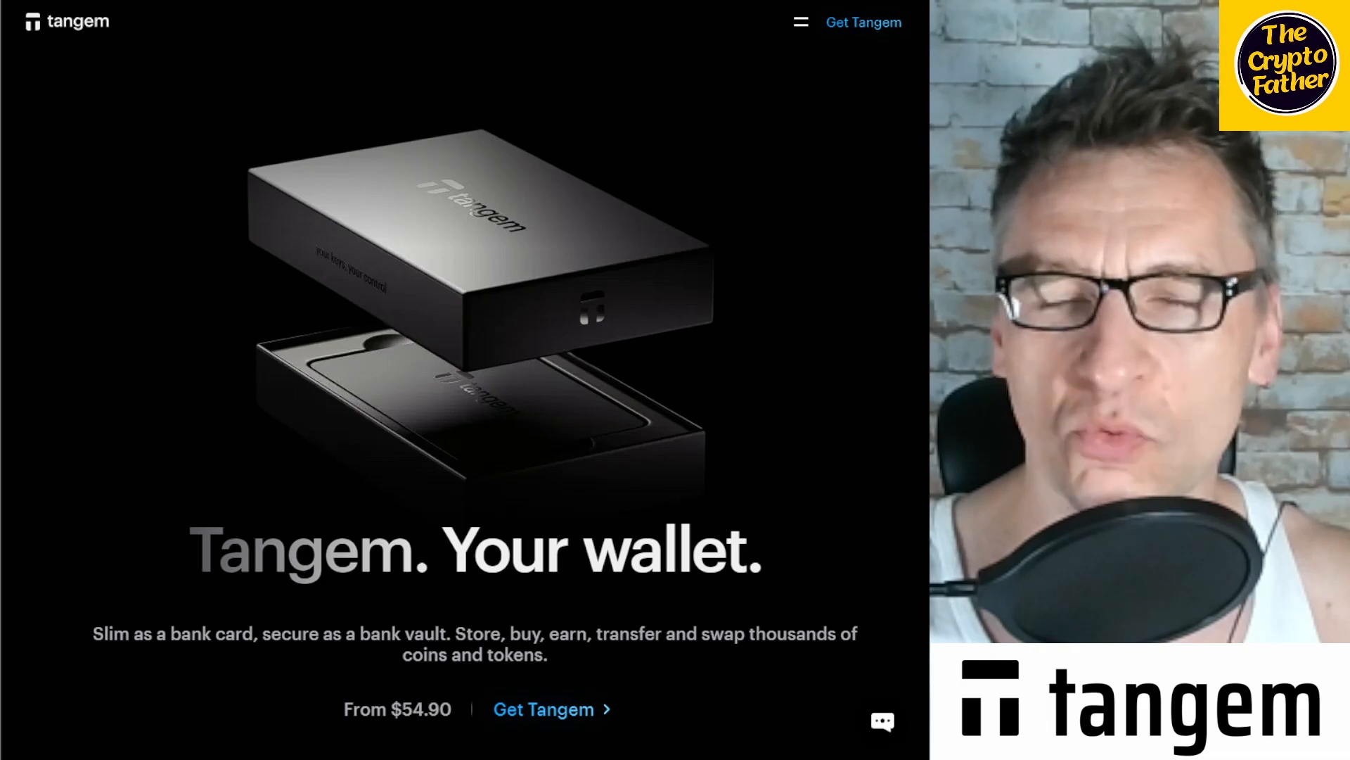
Bring up the Tangem Wallet set purchase options via Get Tangem.
left_click(544, 709)
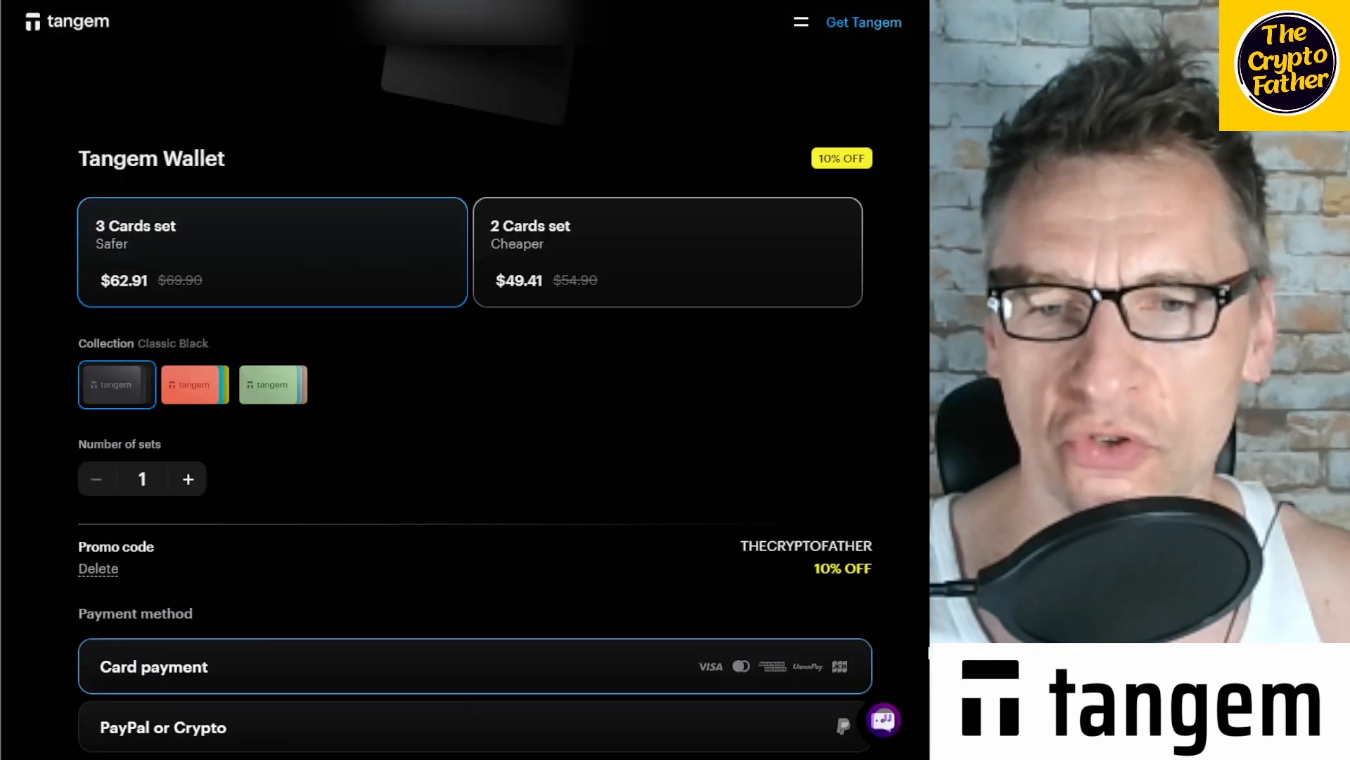
scroll("down", 3)
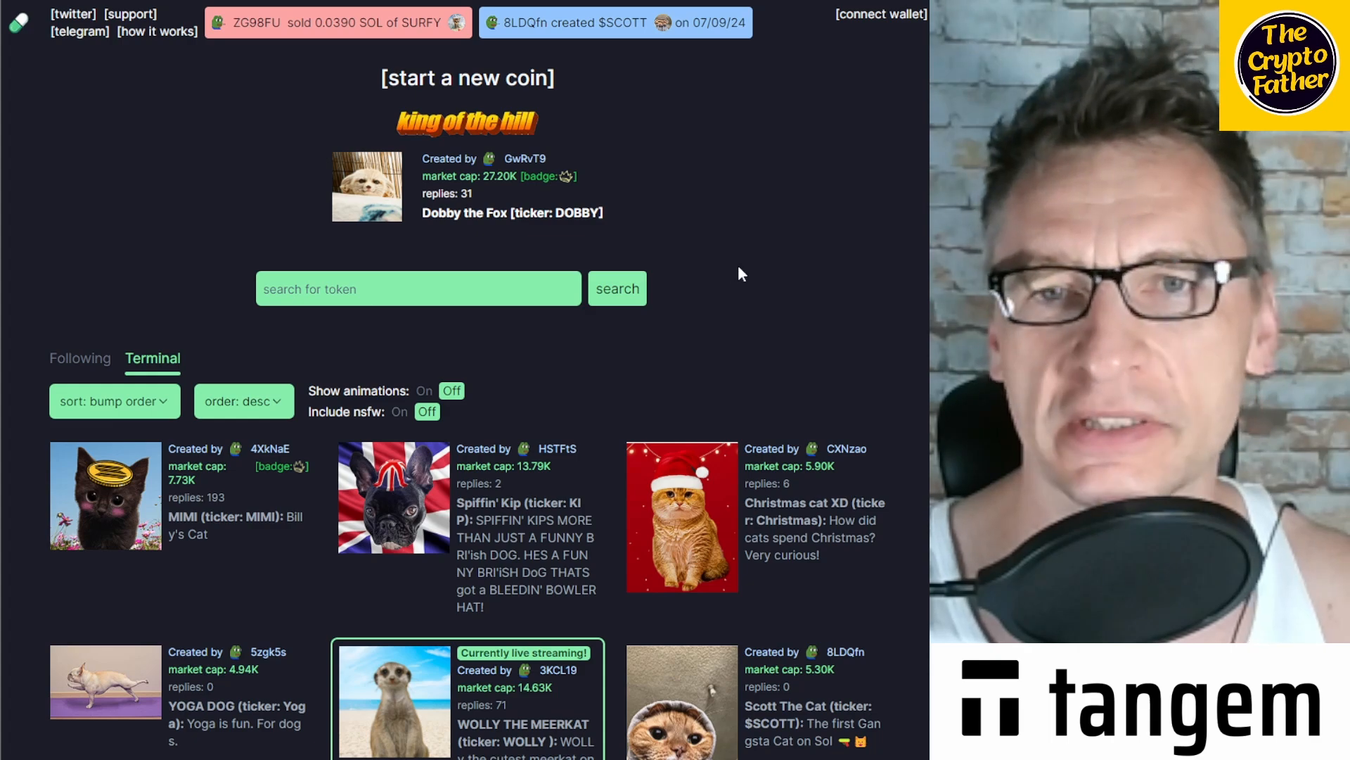
scroll("down", 3)
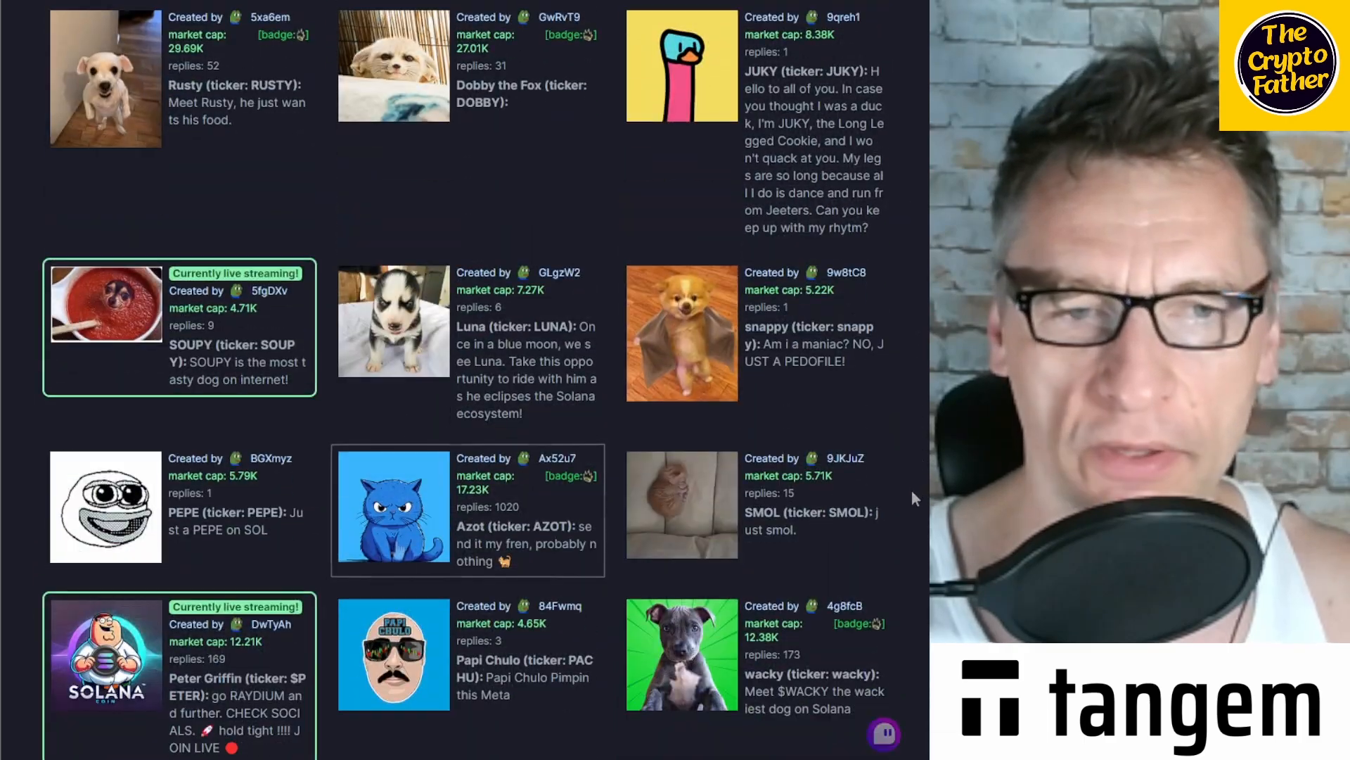
scroll("down", 3)
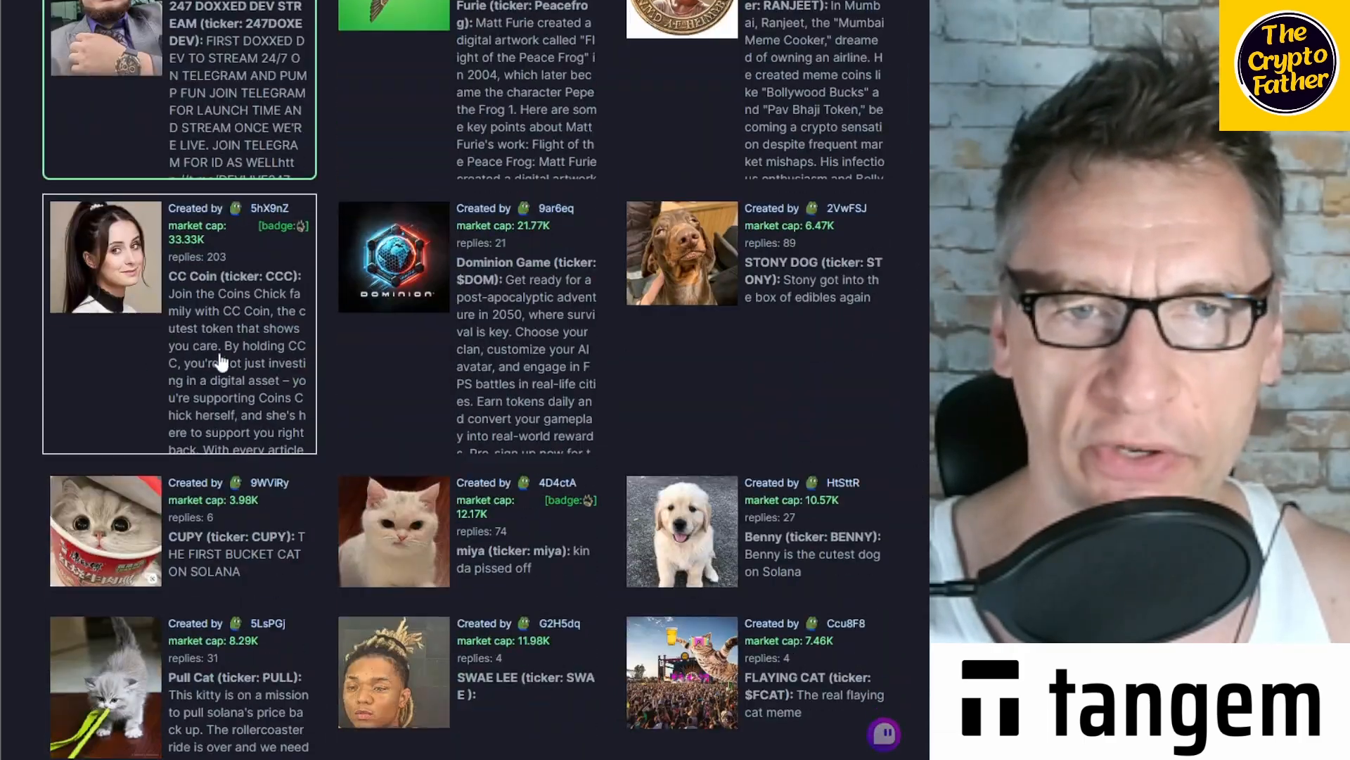
scroll("down", 3)
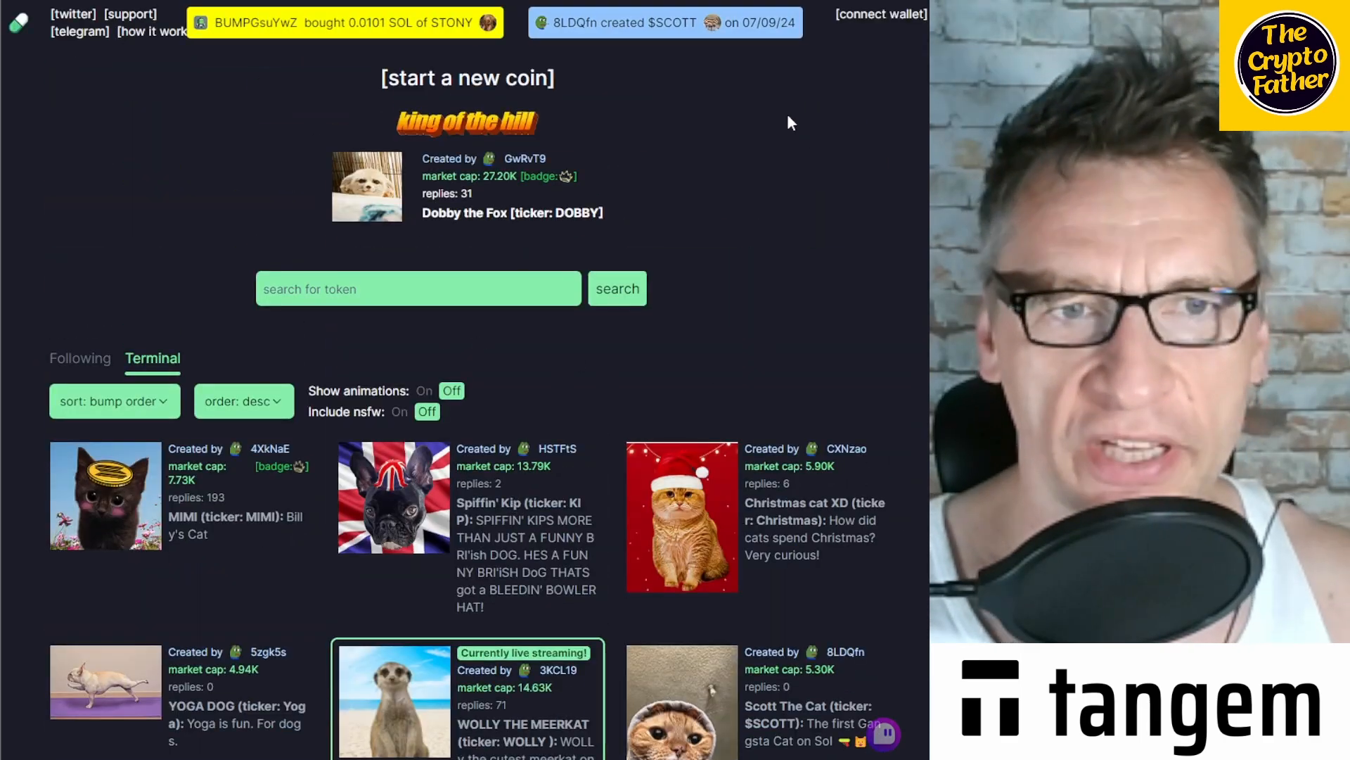
mouse_move(808, 138)
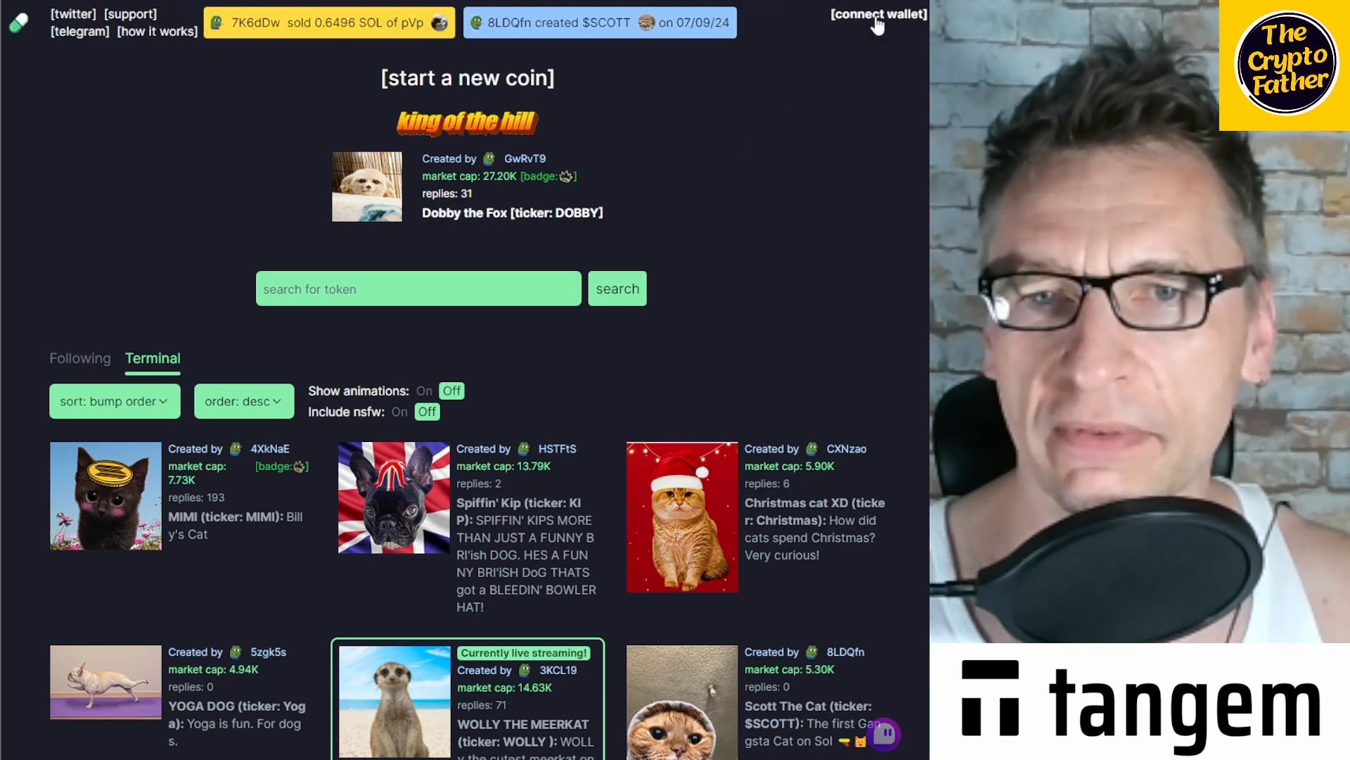
left_click(878, 15)
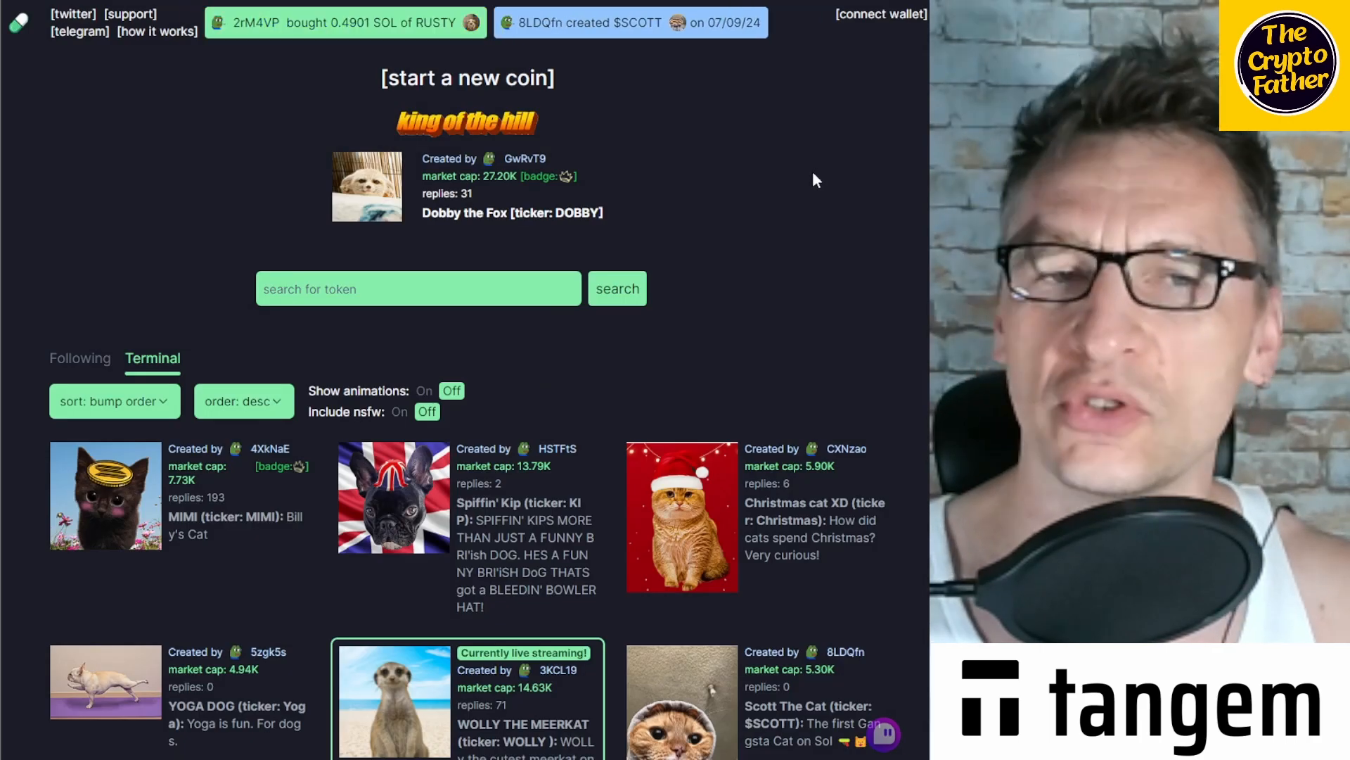
mouse_move(824, 224)
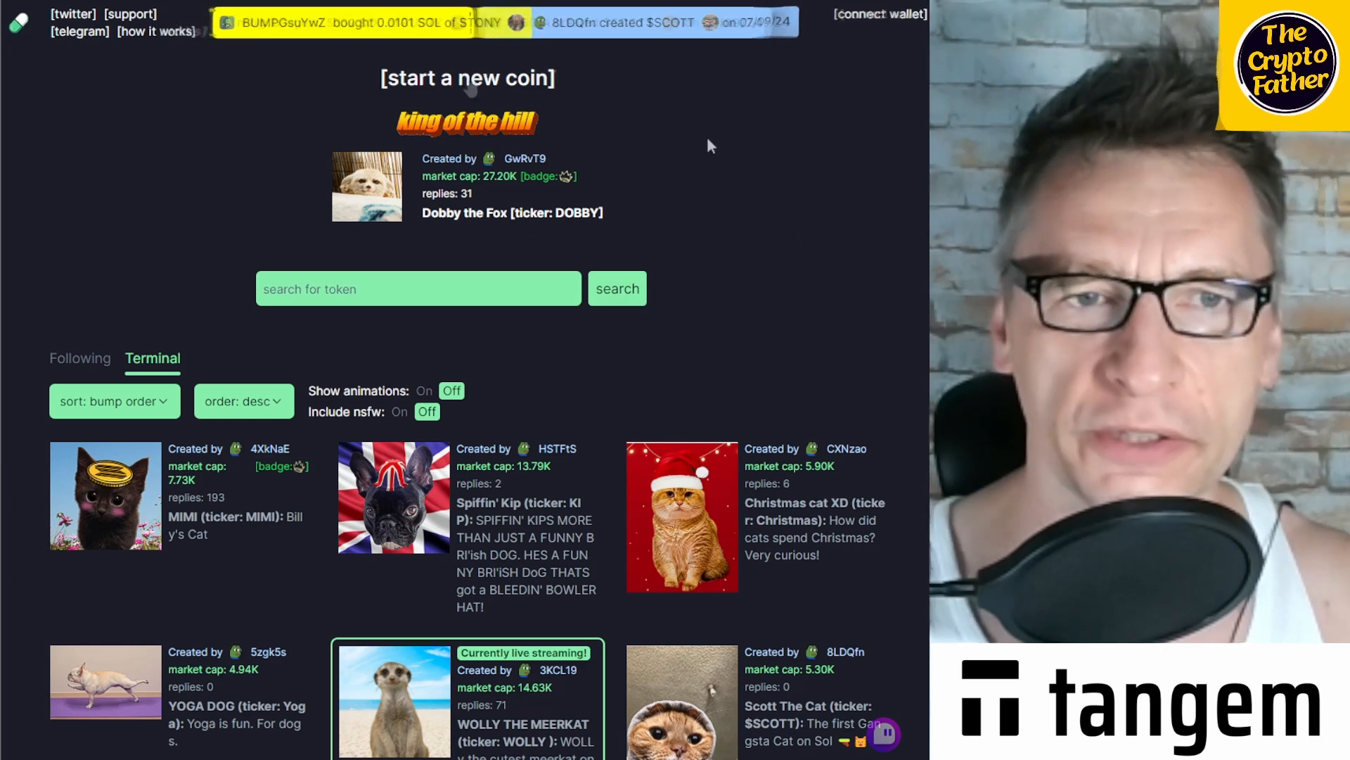
Start a new coin named Braindrain with ticker BRAI.
left_click(468, 77)
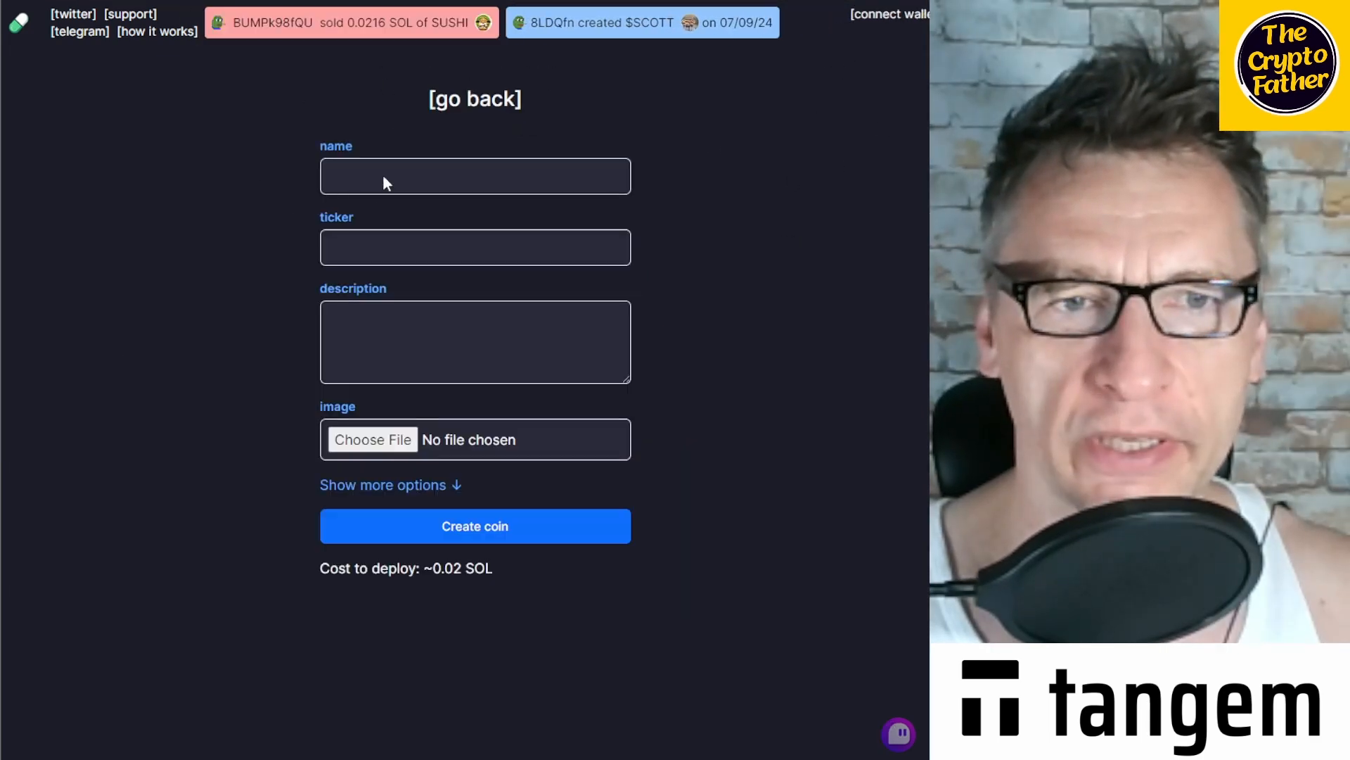
left_click(474, 176)
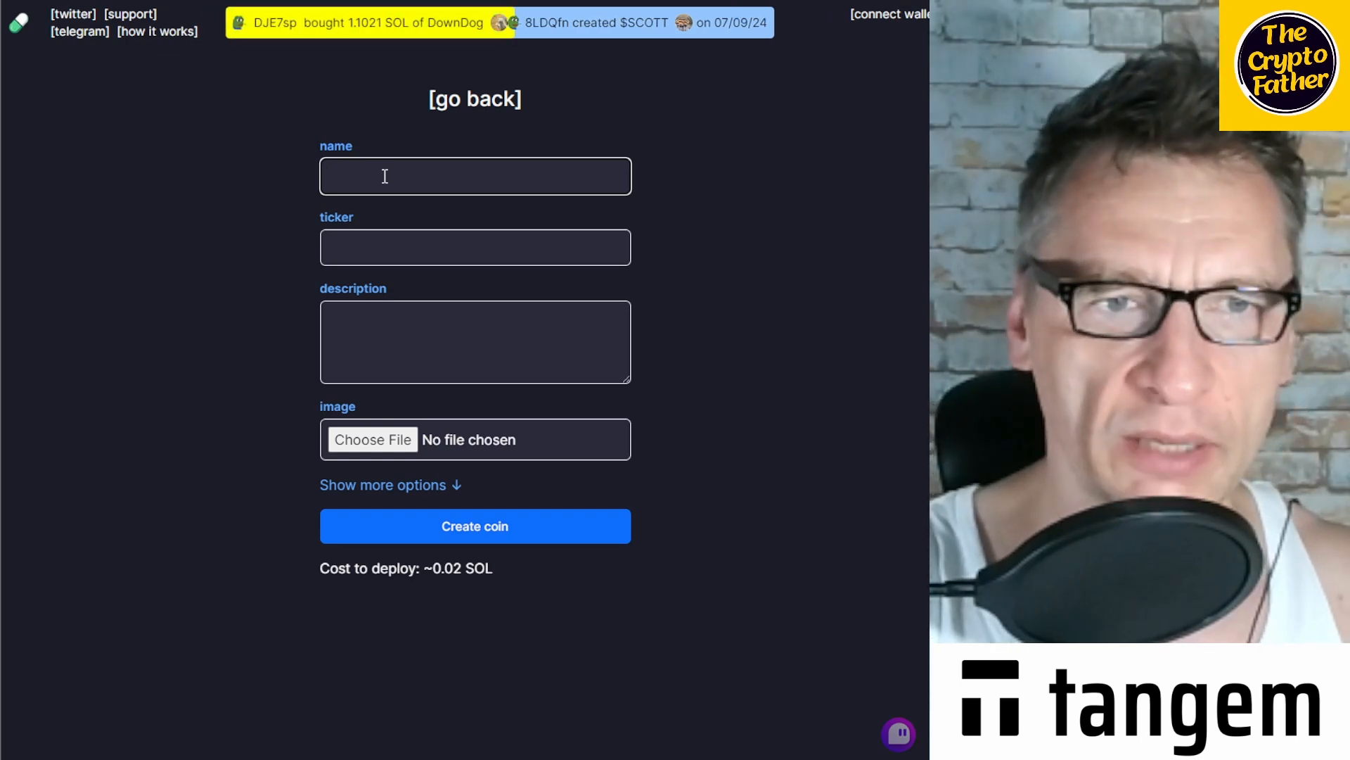
type("Braind")
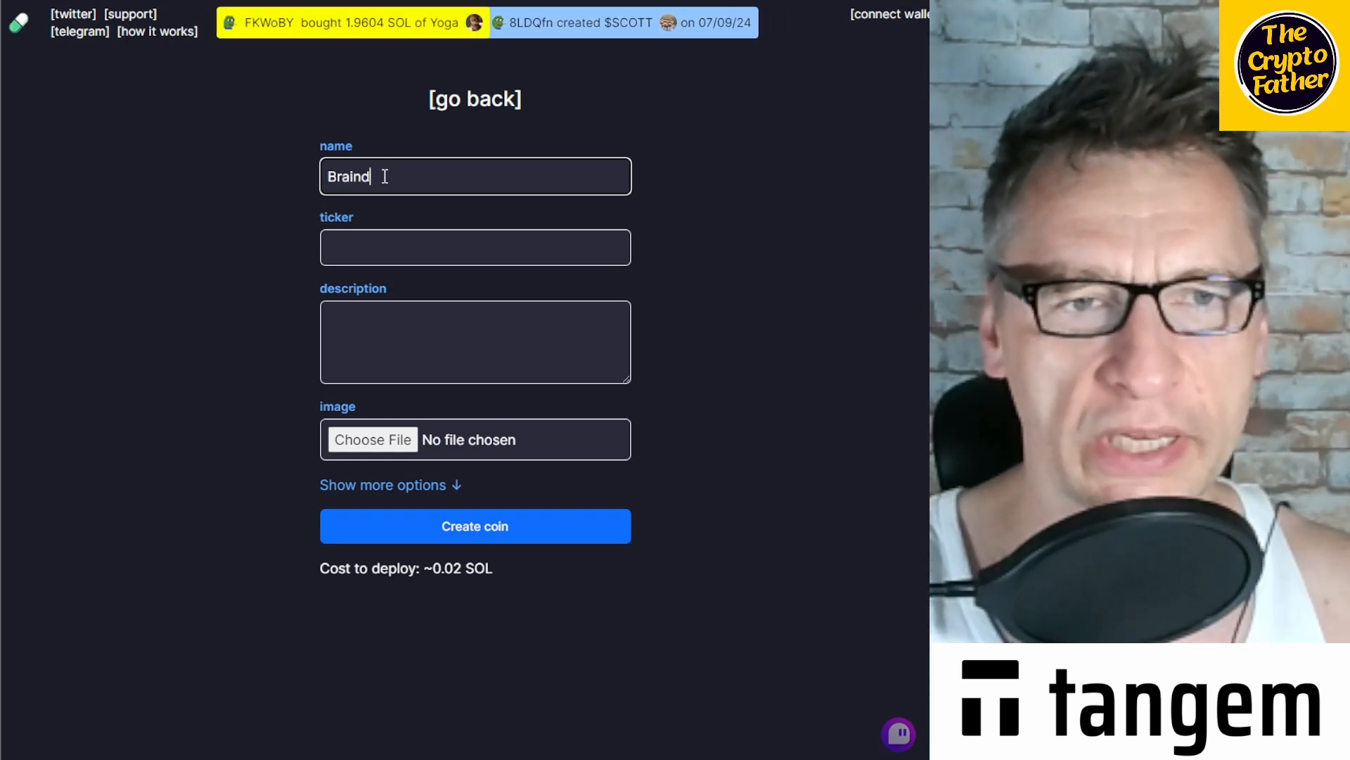
type("rain")
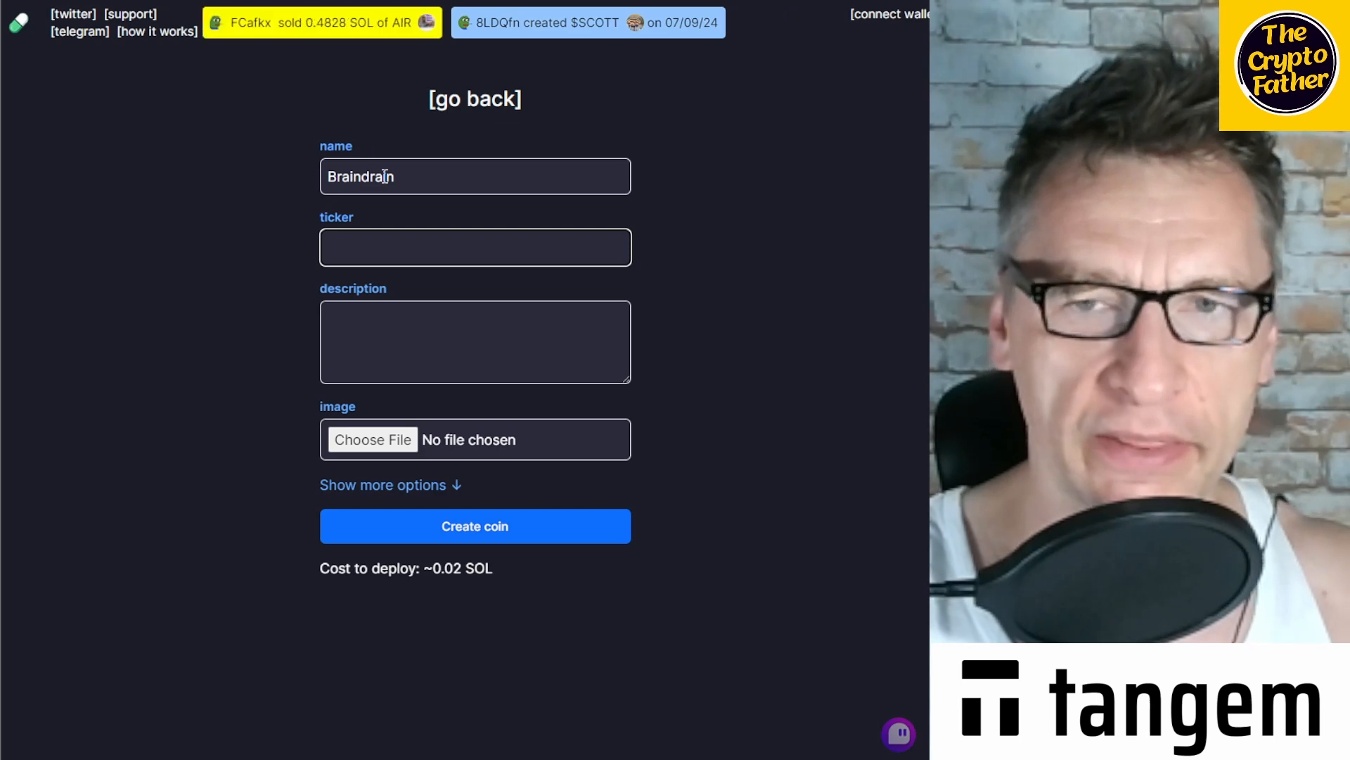
type("BRAI")
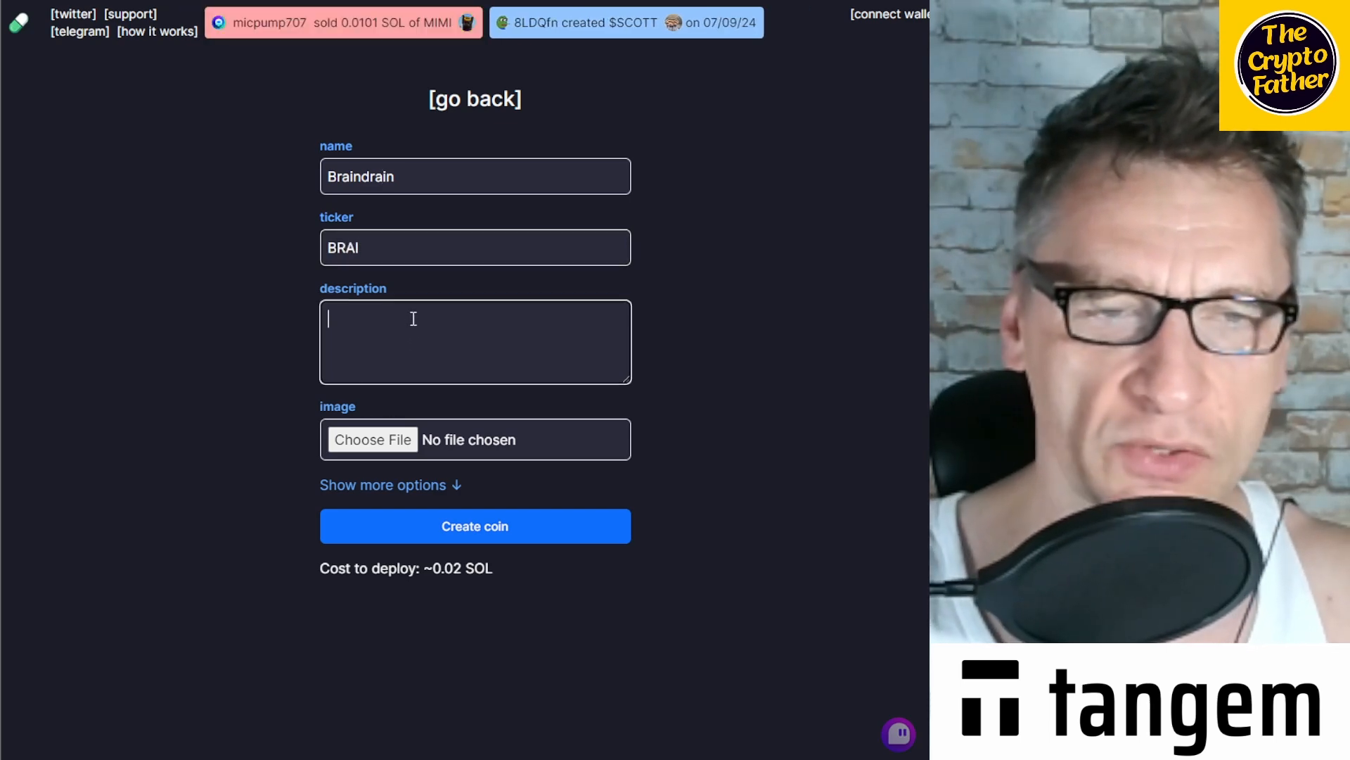
Describe the coin as 'this is just a test' and choose an image file.
type("this is just a")
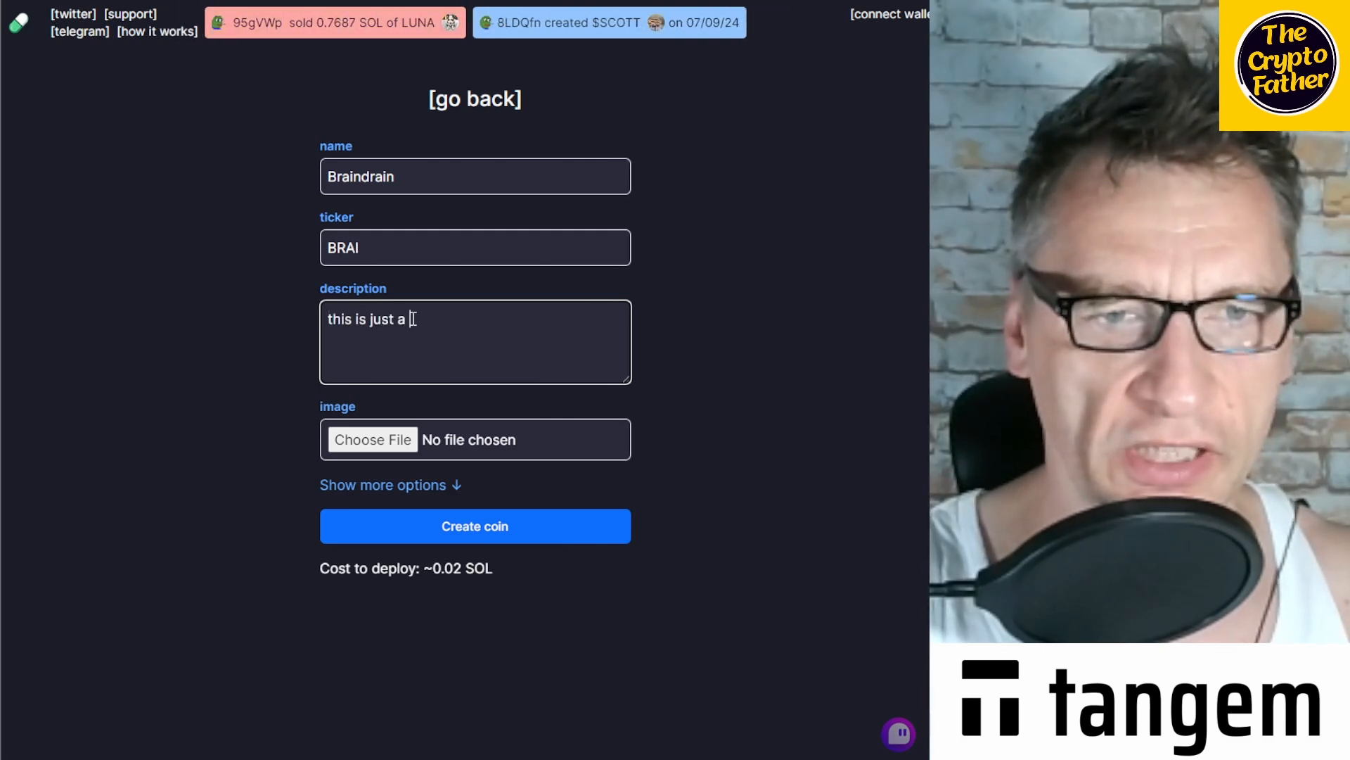
type("test")
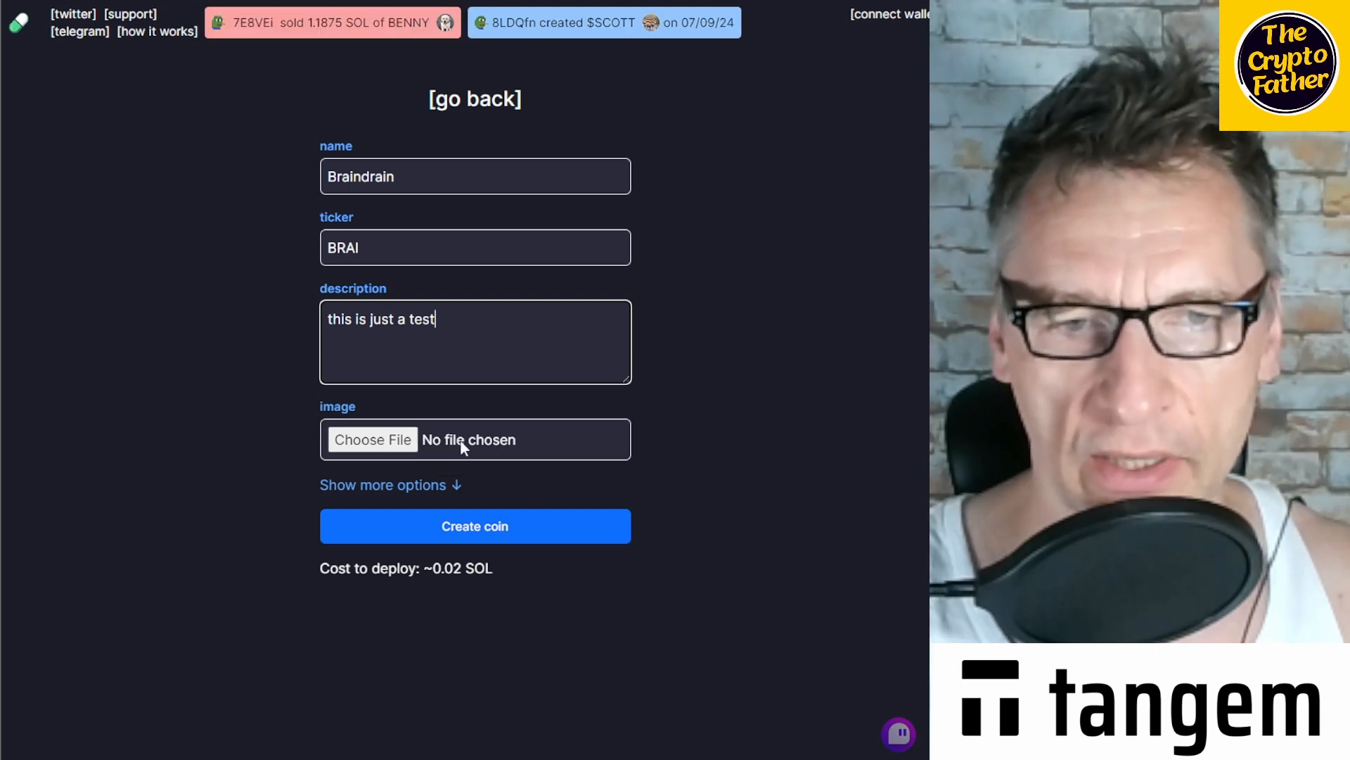
left_click(475, 526)
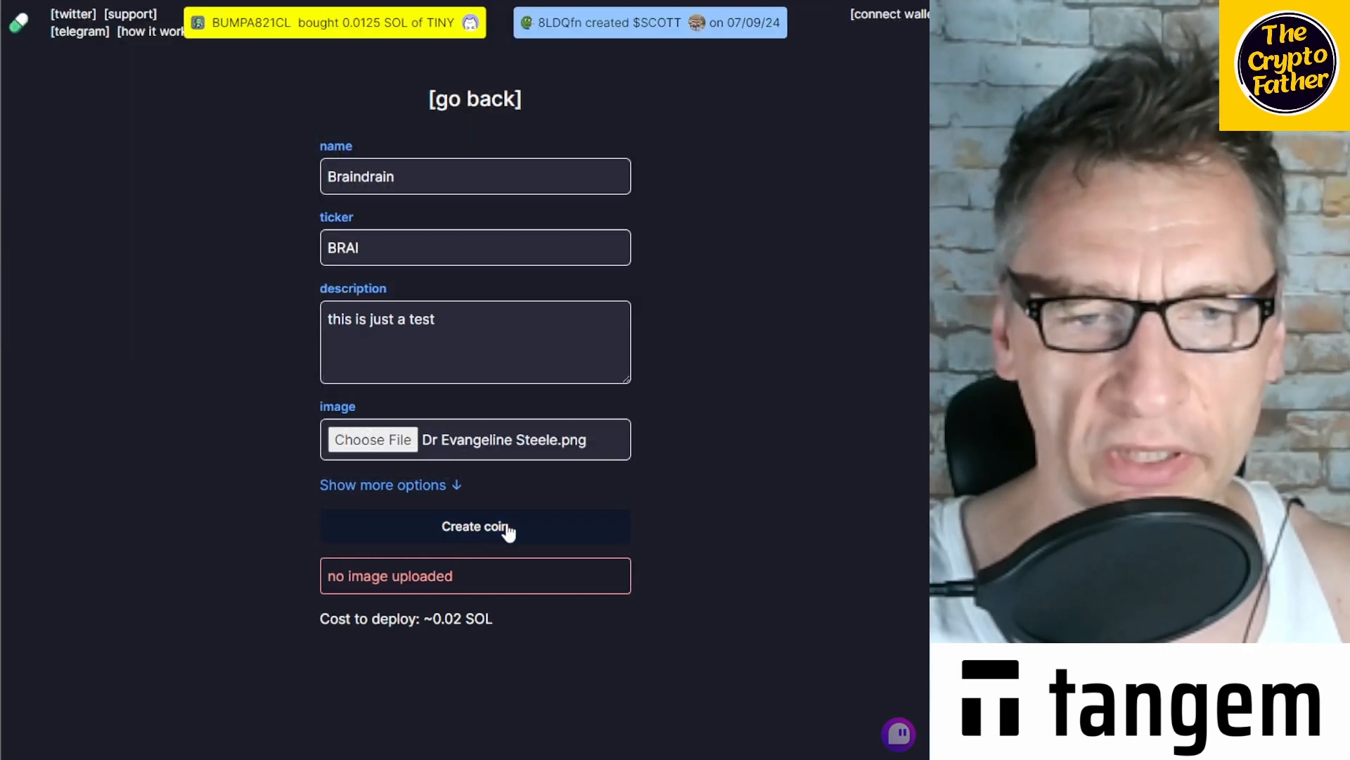
Submit the Braindrain coin, connecting the wallet and retrying creation.
left_click(474, 526)
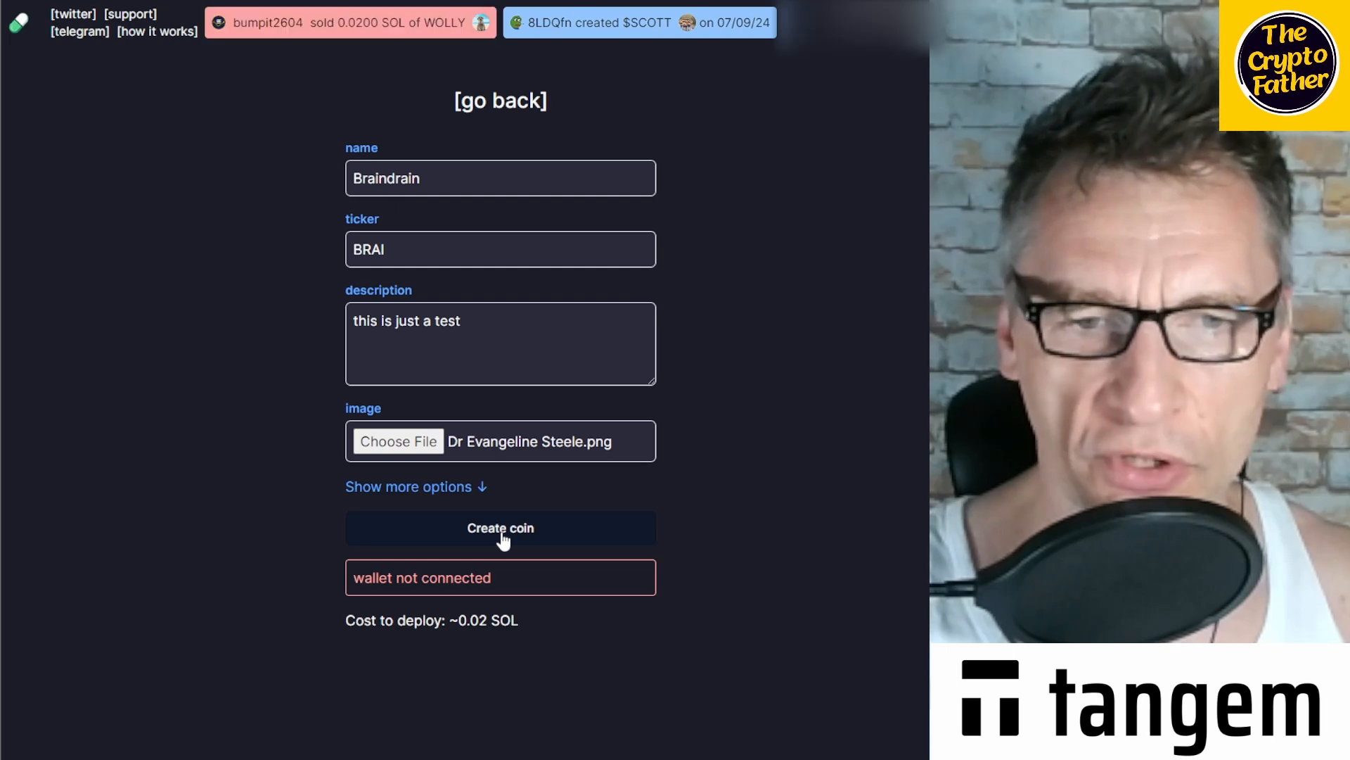
left_click(500, 528)
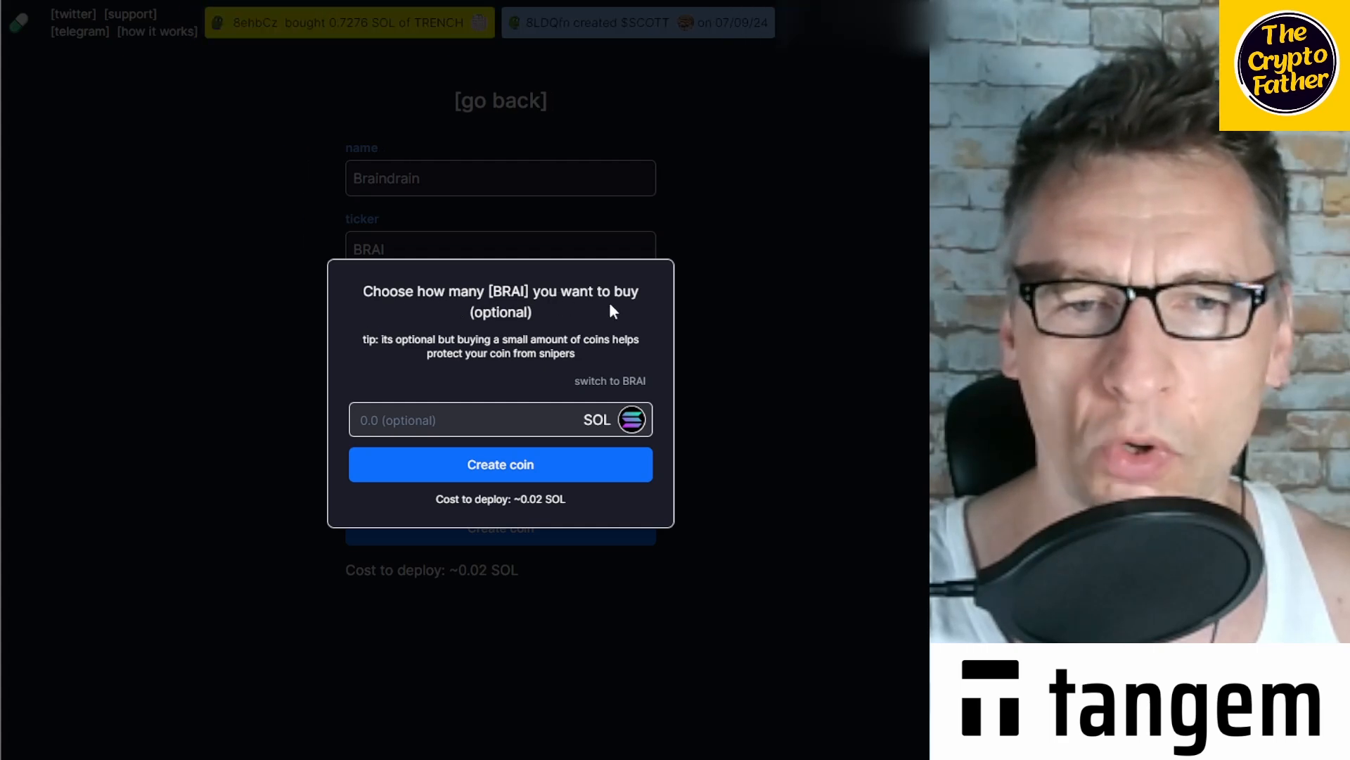
Enter a small SOL amount for the optional initial BRAI buy and confirm coin creation.
left_click(465, 419)
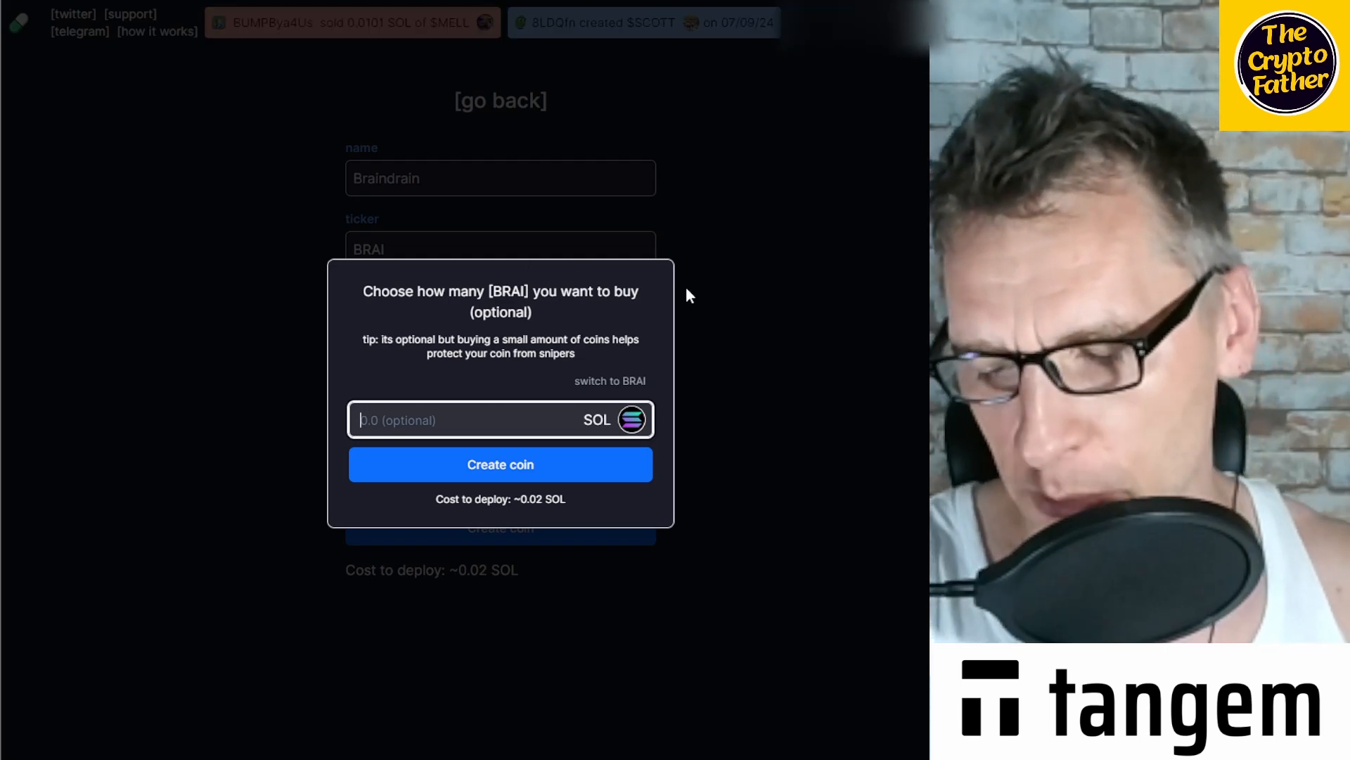
type("0.02")
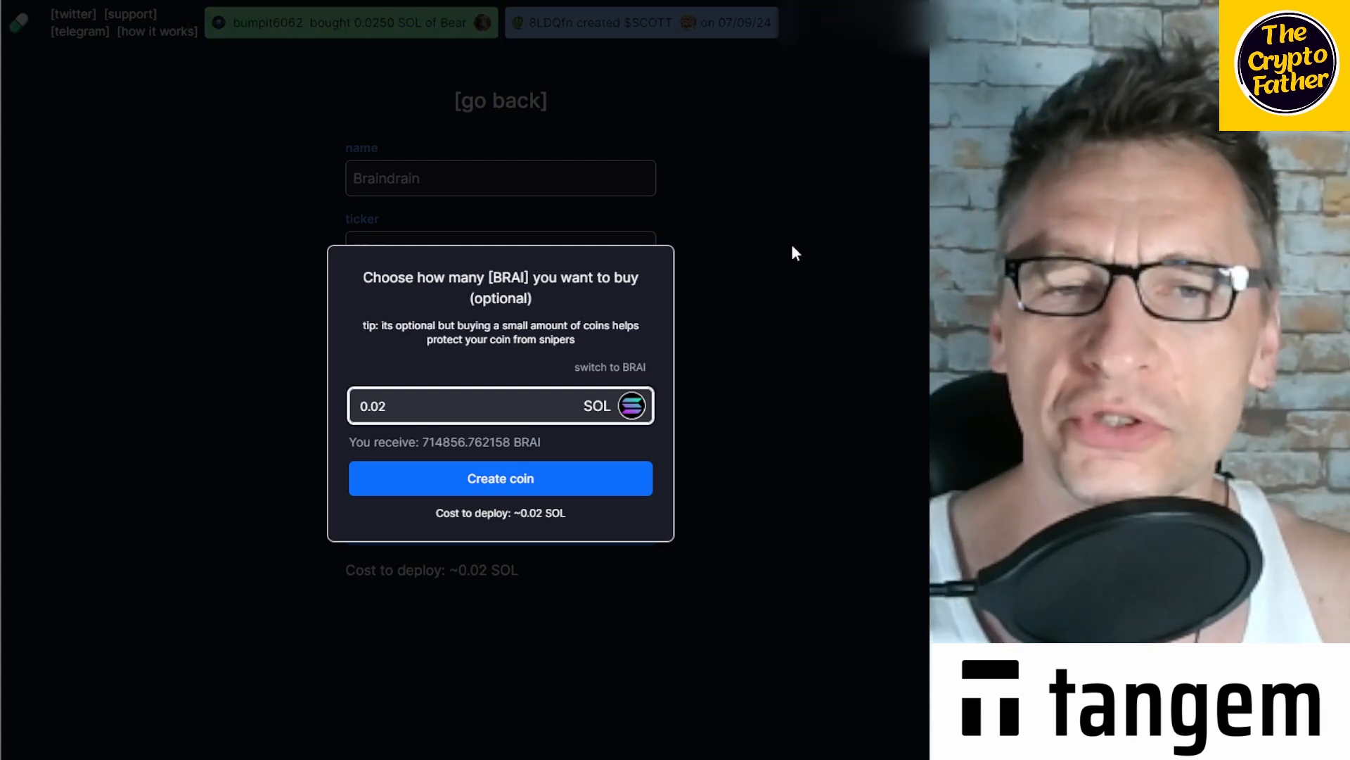
mouse_move(711, 415)
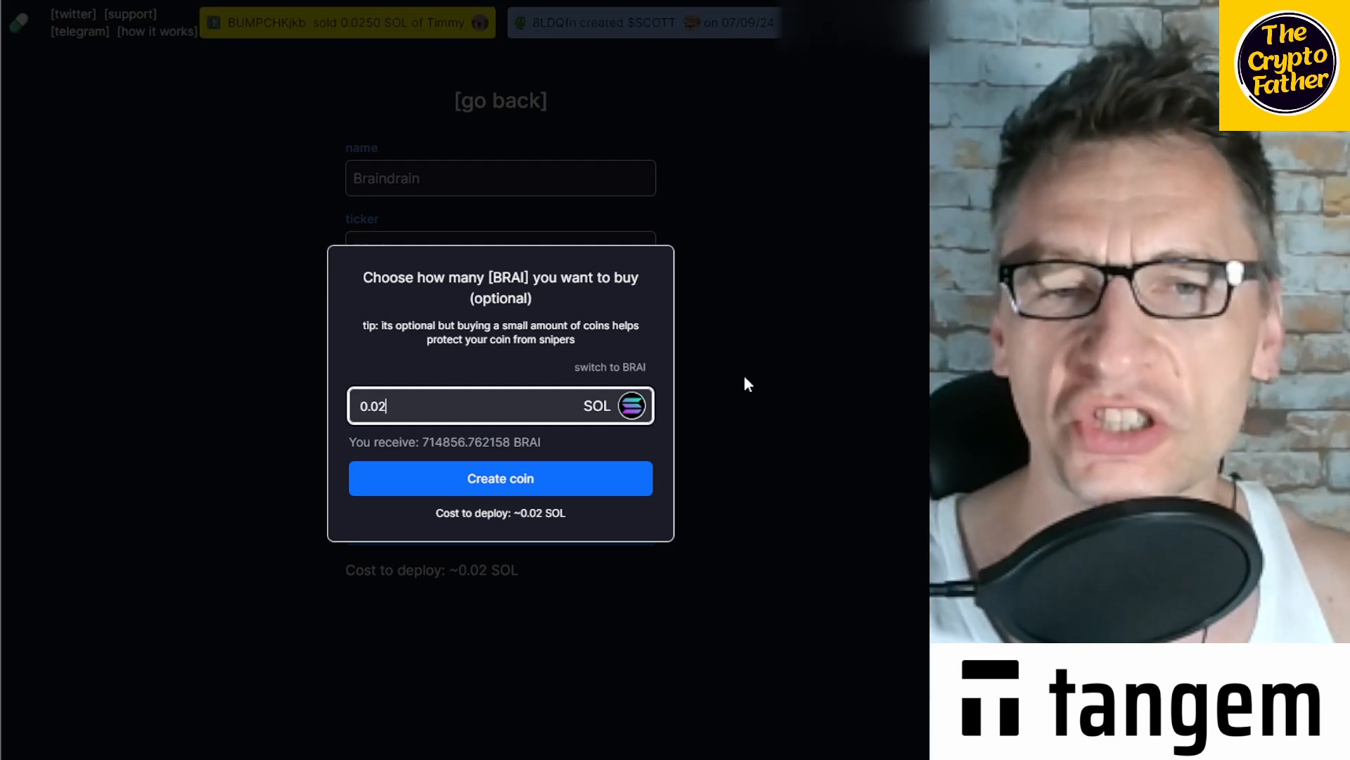
mouse_move(306, 341)
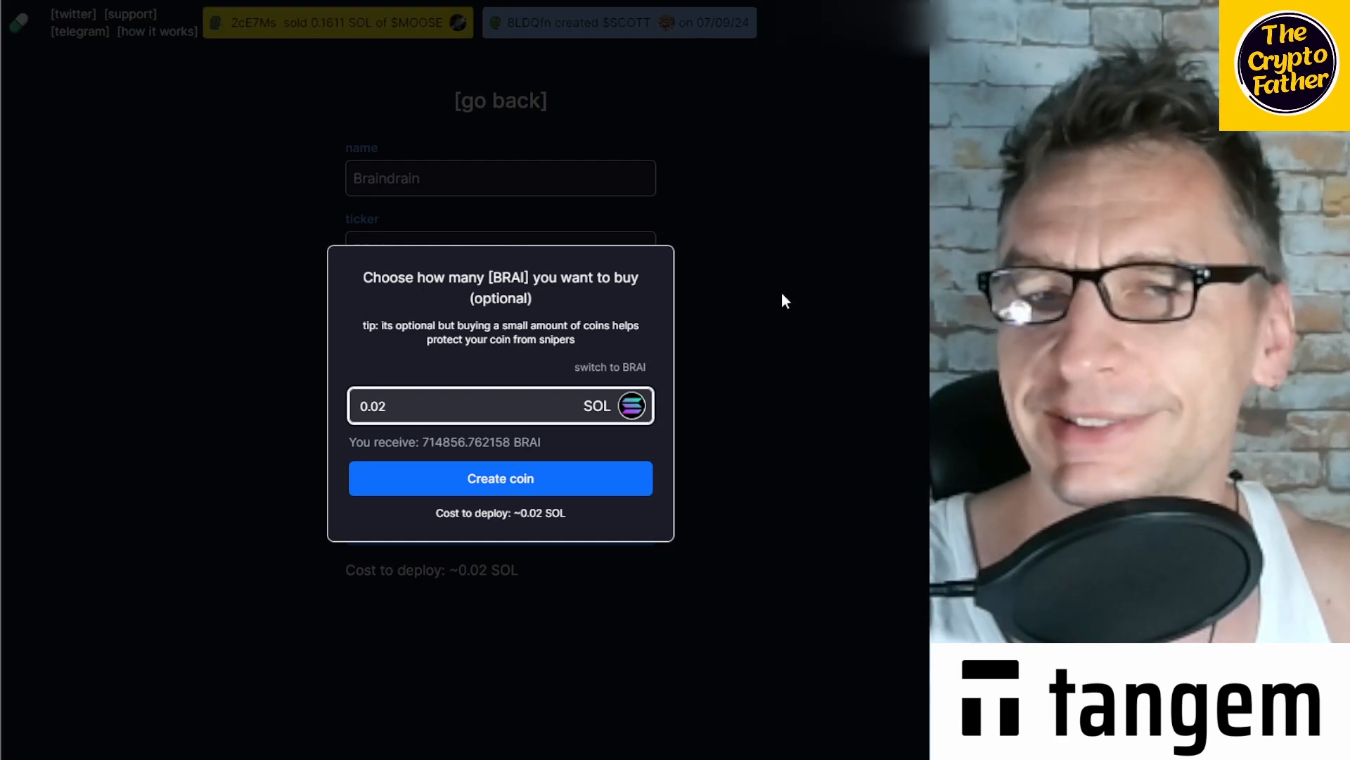
mouse_move(793, 339)
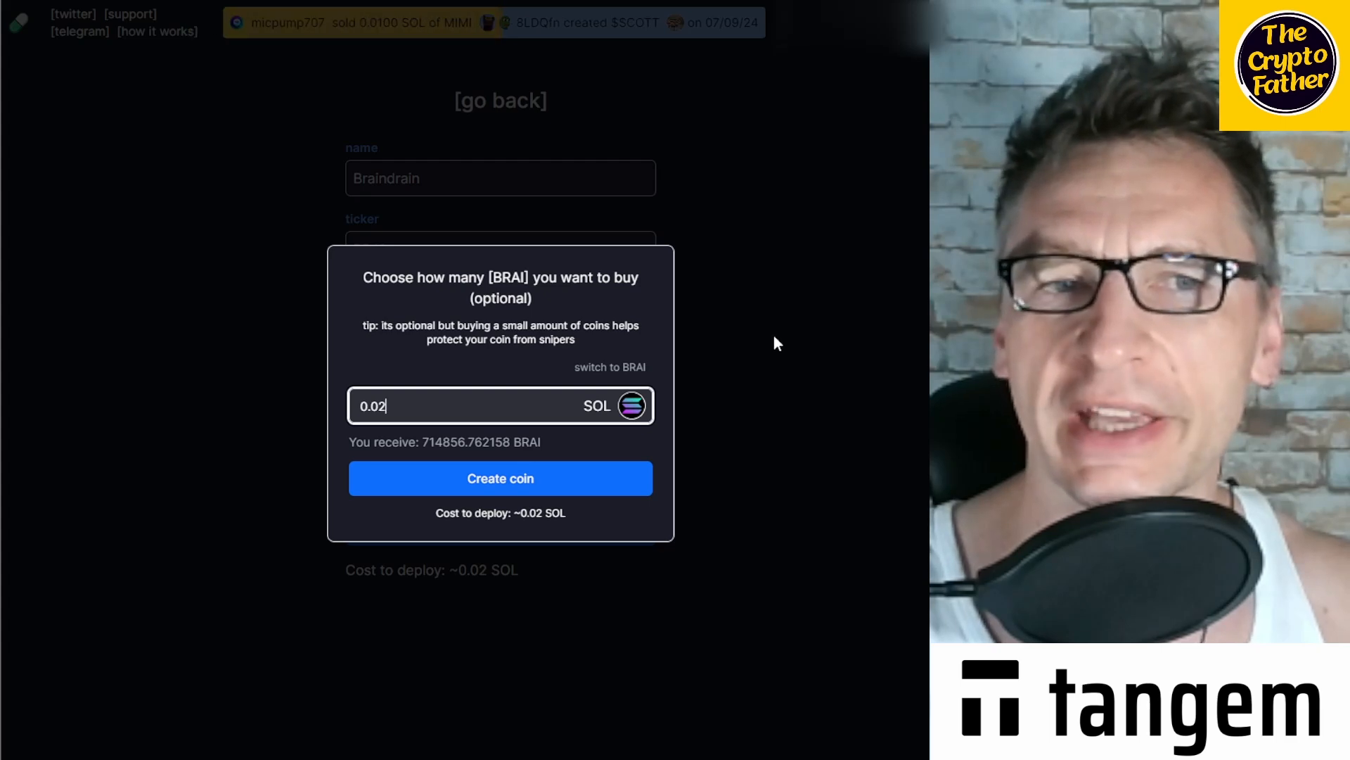
mouse_move(879, 359)
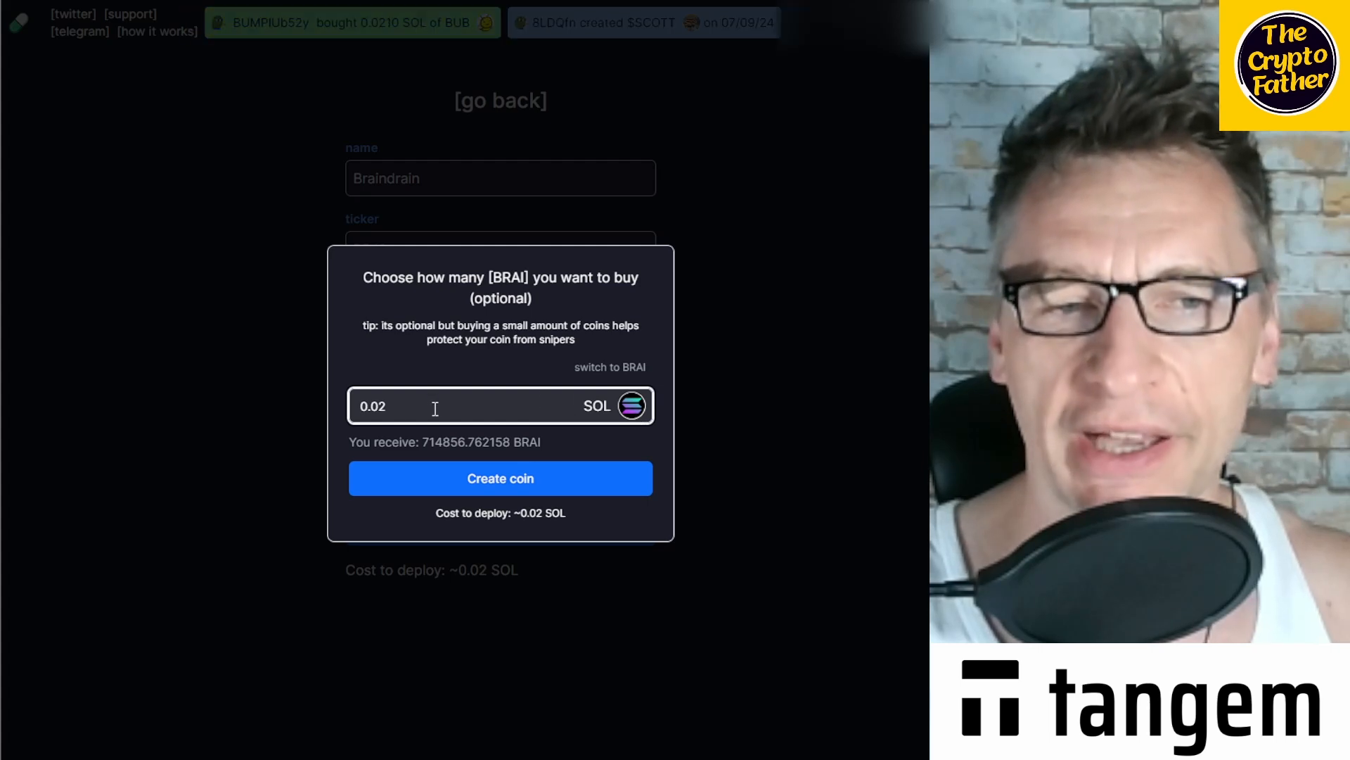
type("0.5")
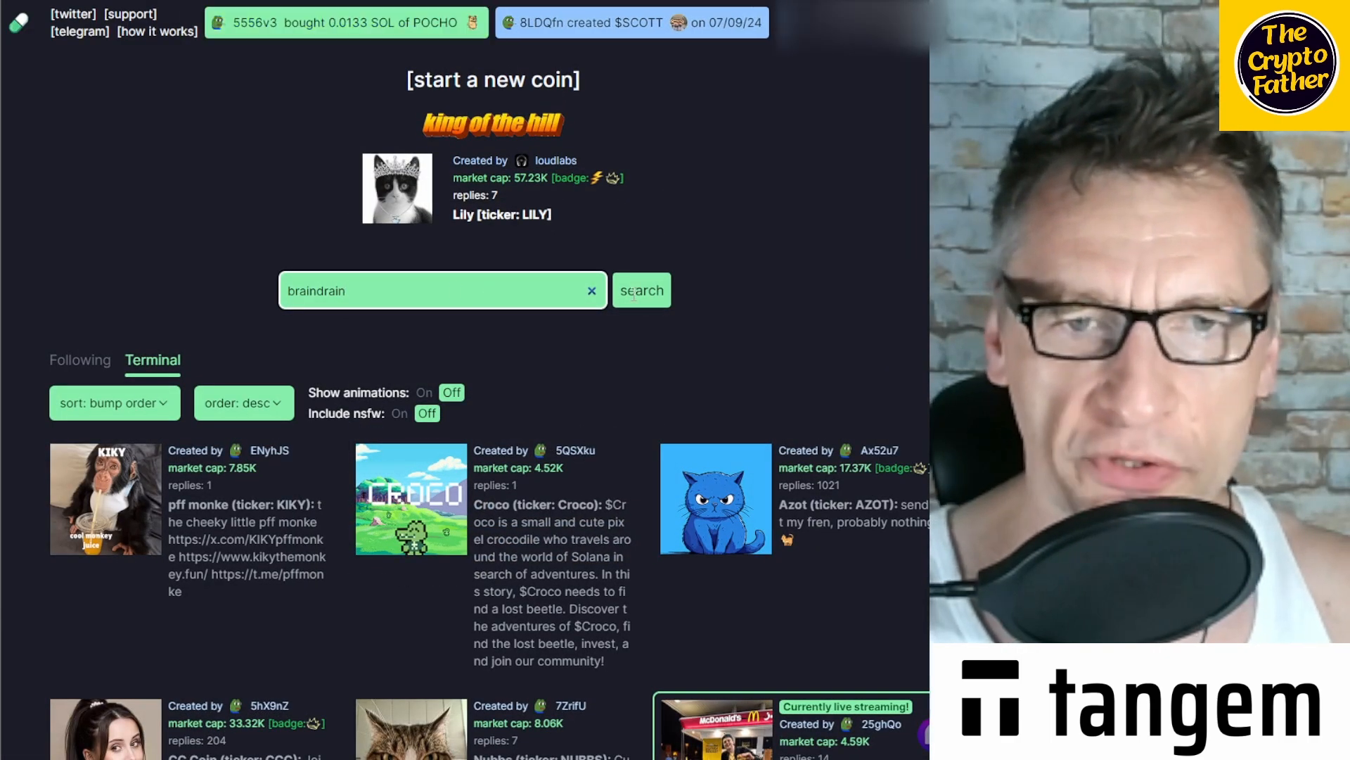
Search for braindrain and open the Braindrain (BRAI) token page.
left_click(640, 290)
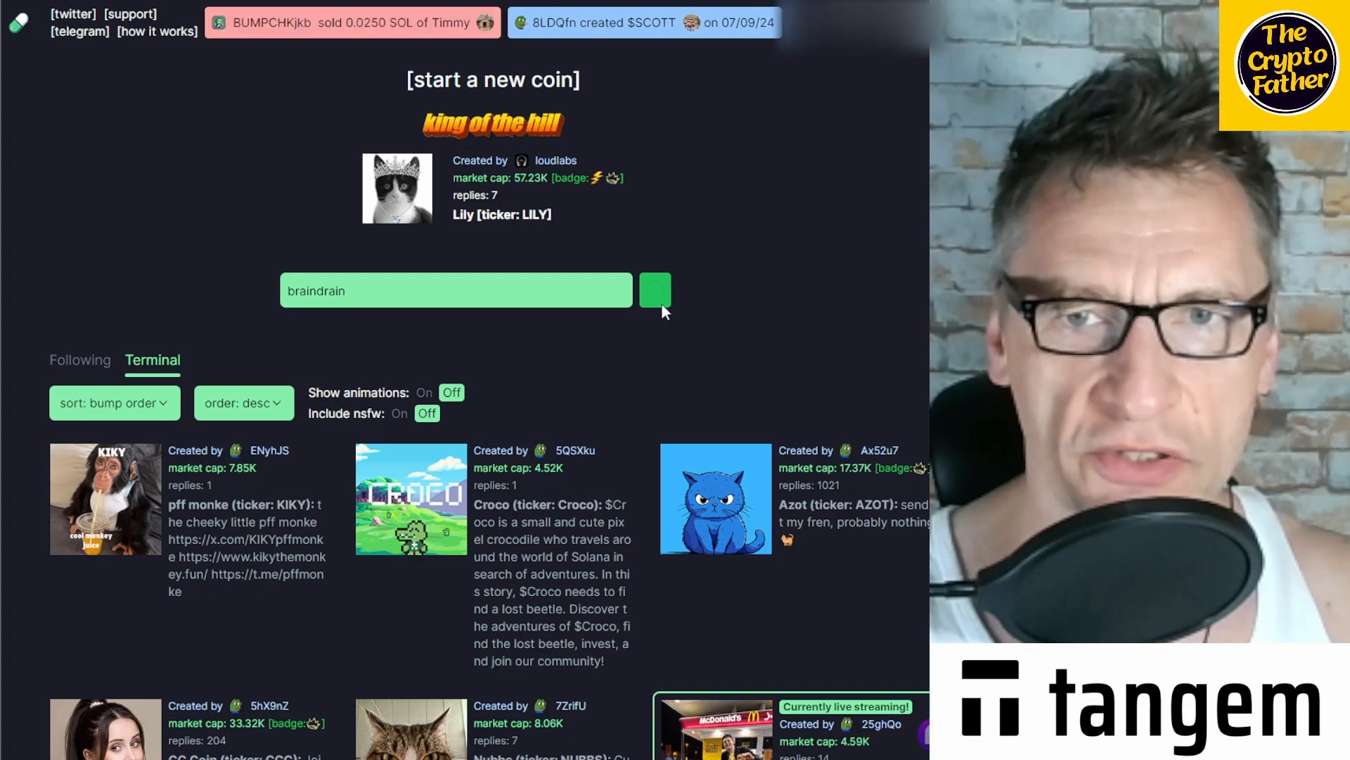
left_click(655, 289)
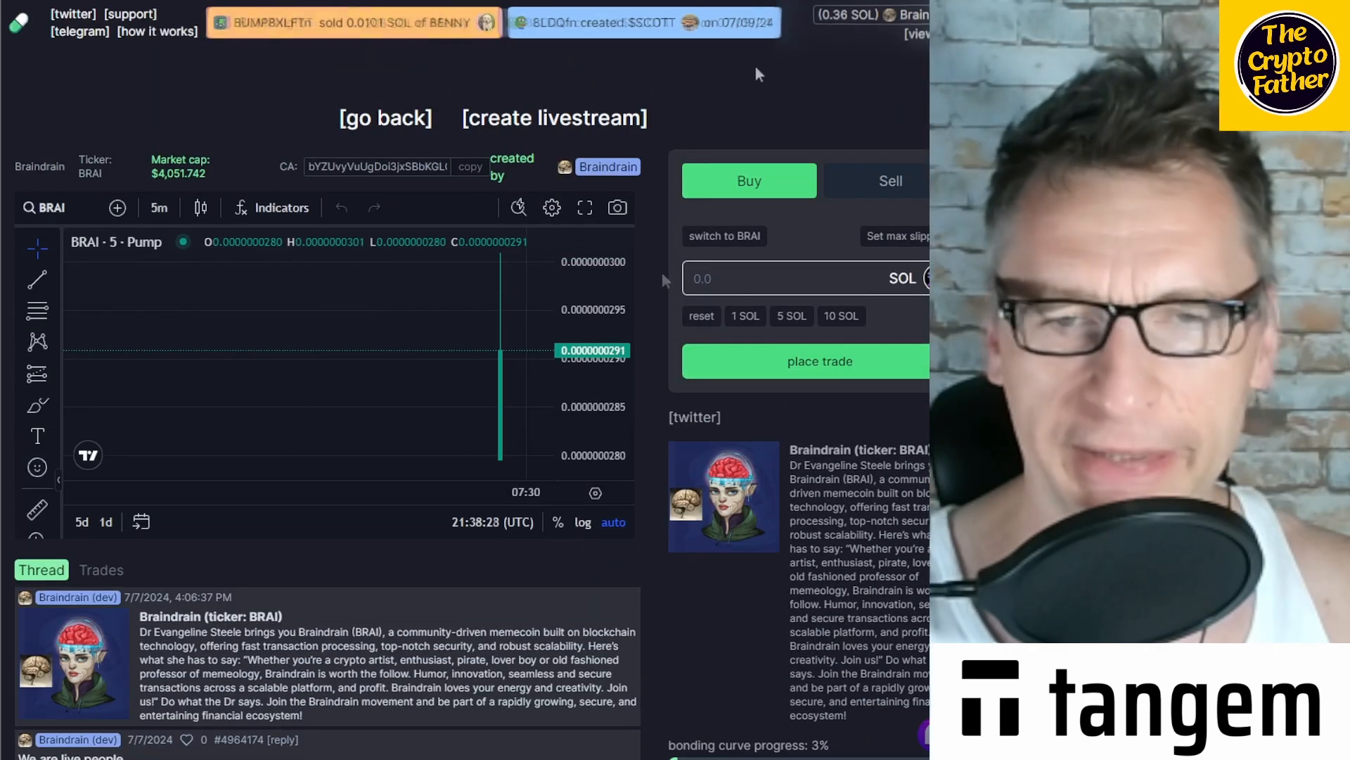
Show the Trades list for Braindrain, including its initial buy.
scroll("down", 3)
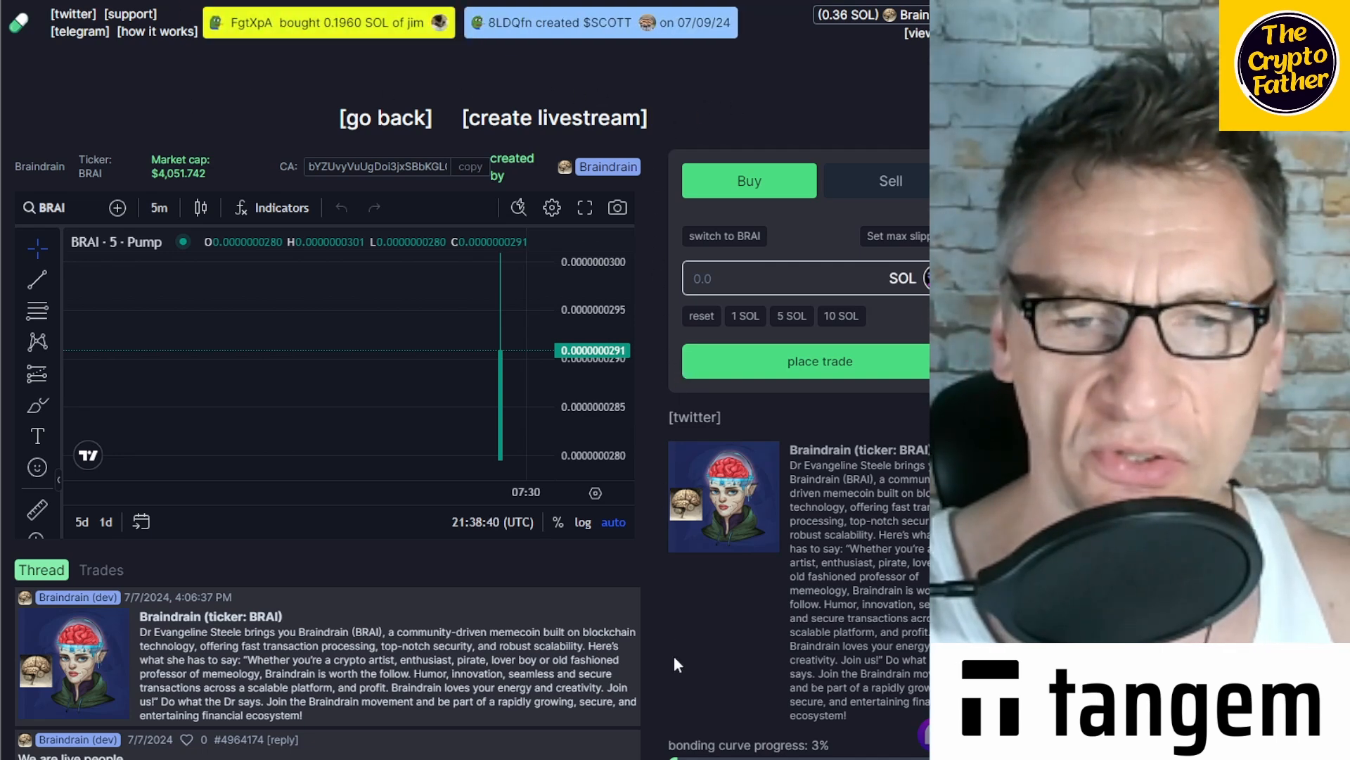
scroll("down", 3)
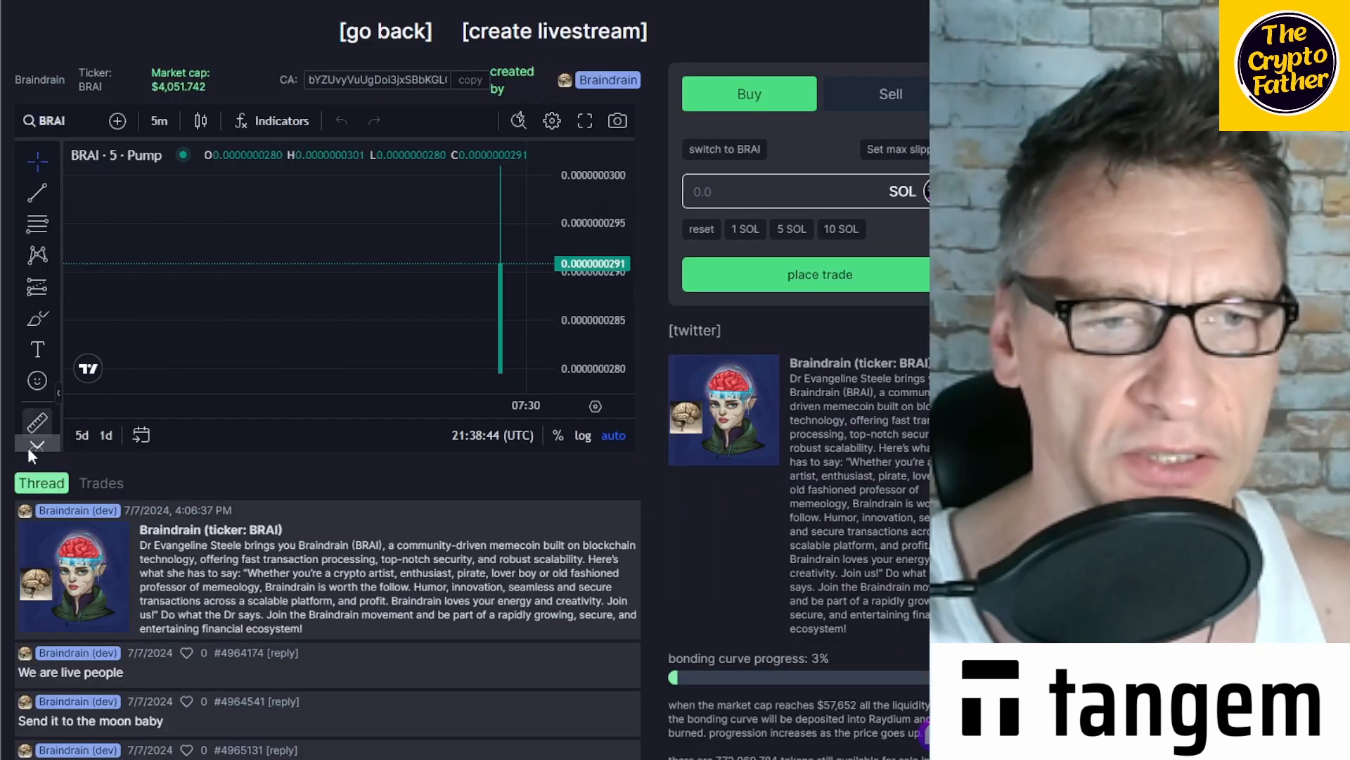
left_click(100, 482)
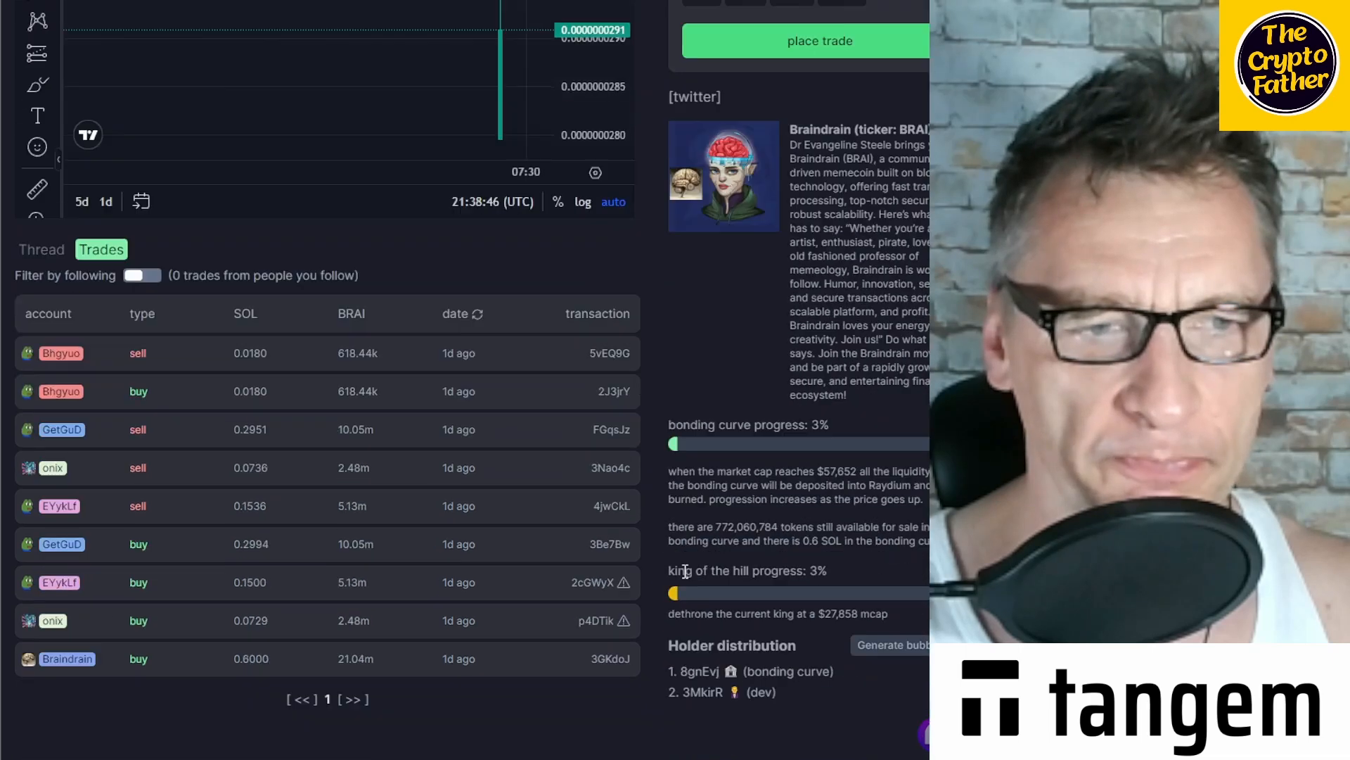
scroll("down", 3)
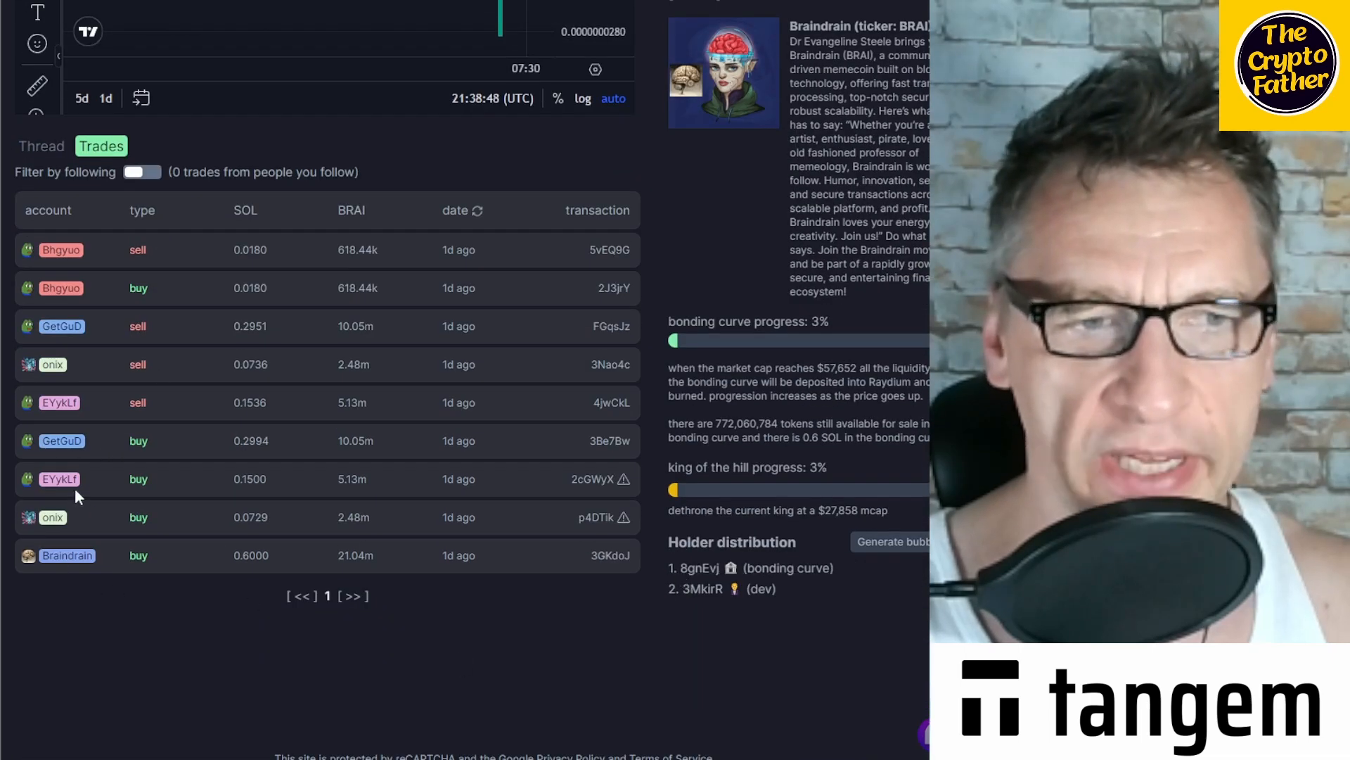
mouse_move(623, 521)
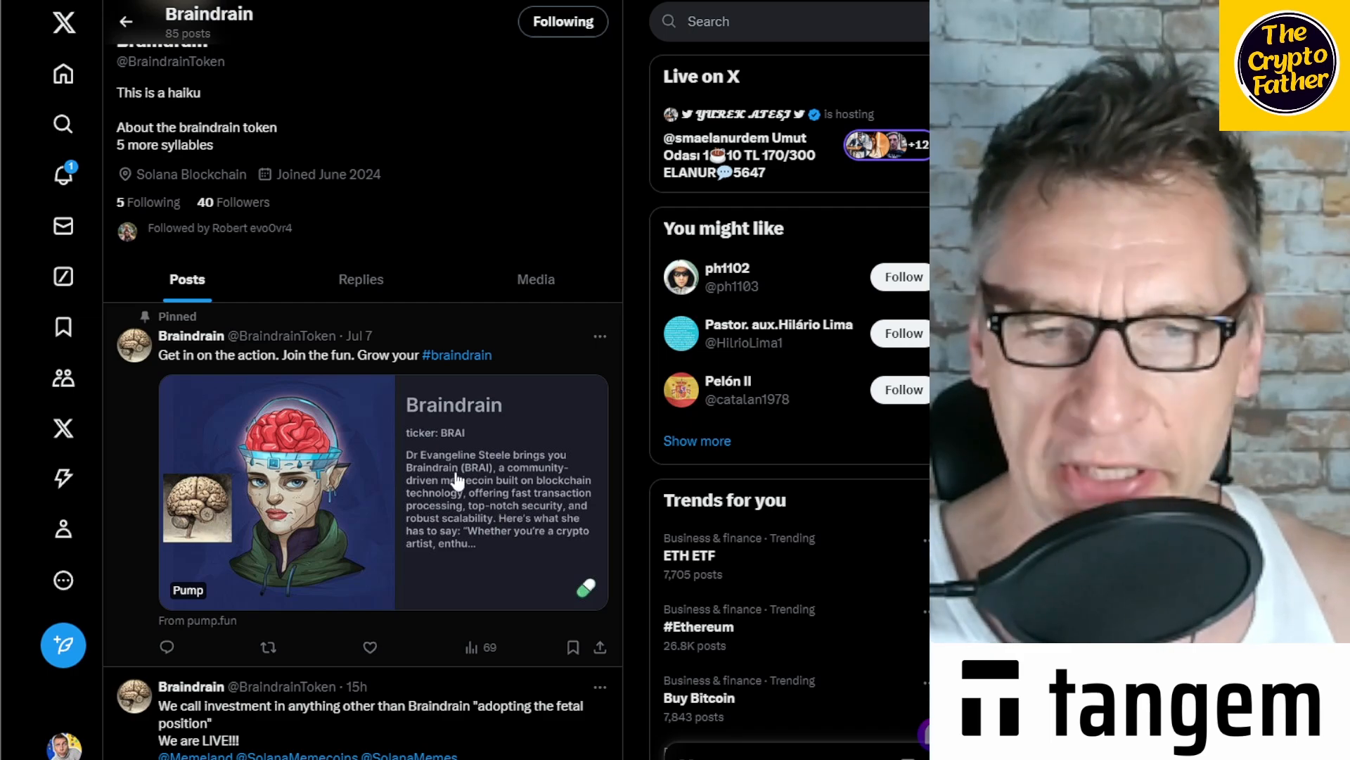
scroll("down", 3)
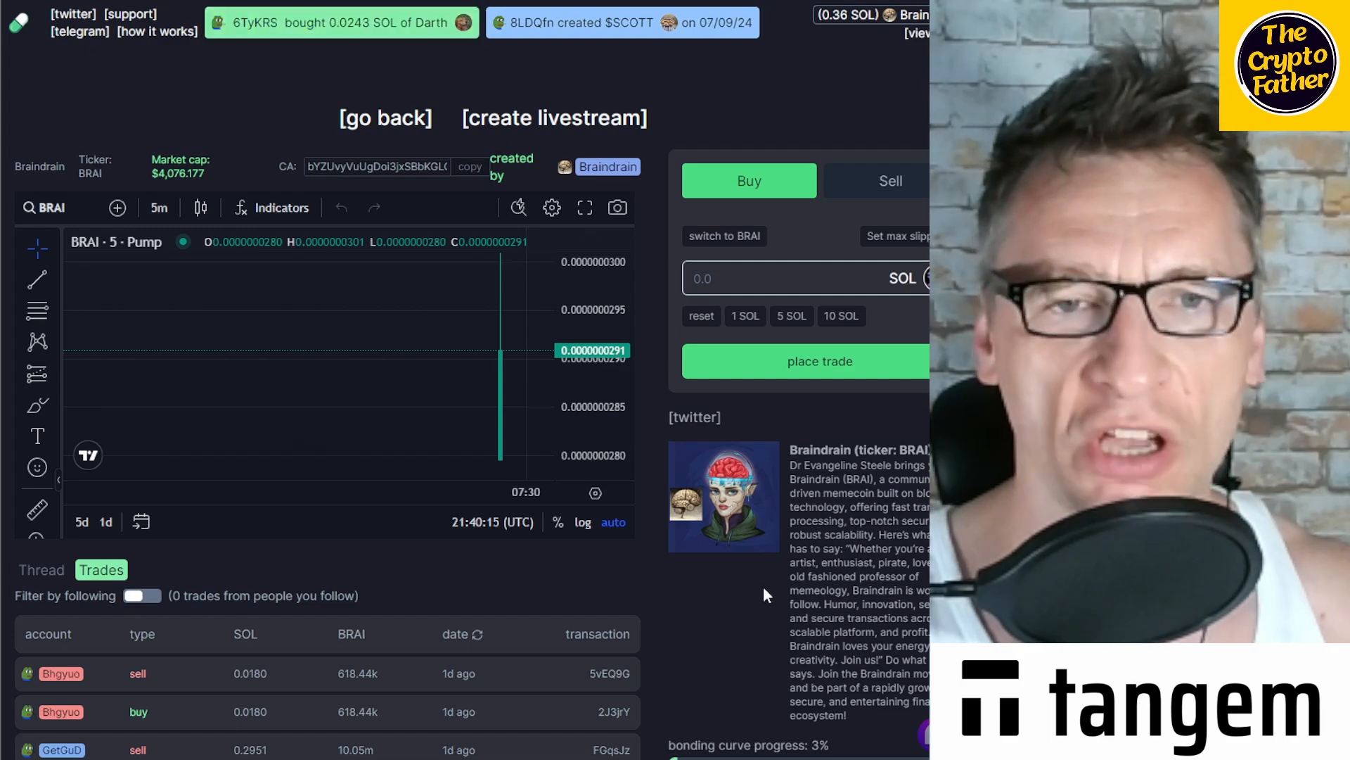
Go back from the token page to pump.fun's home coin listing.
left_click(385, 118)
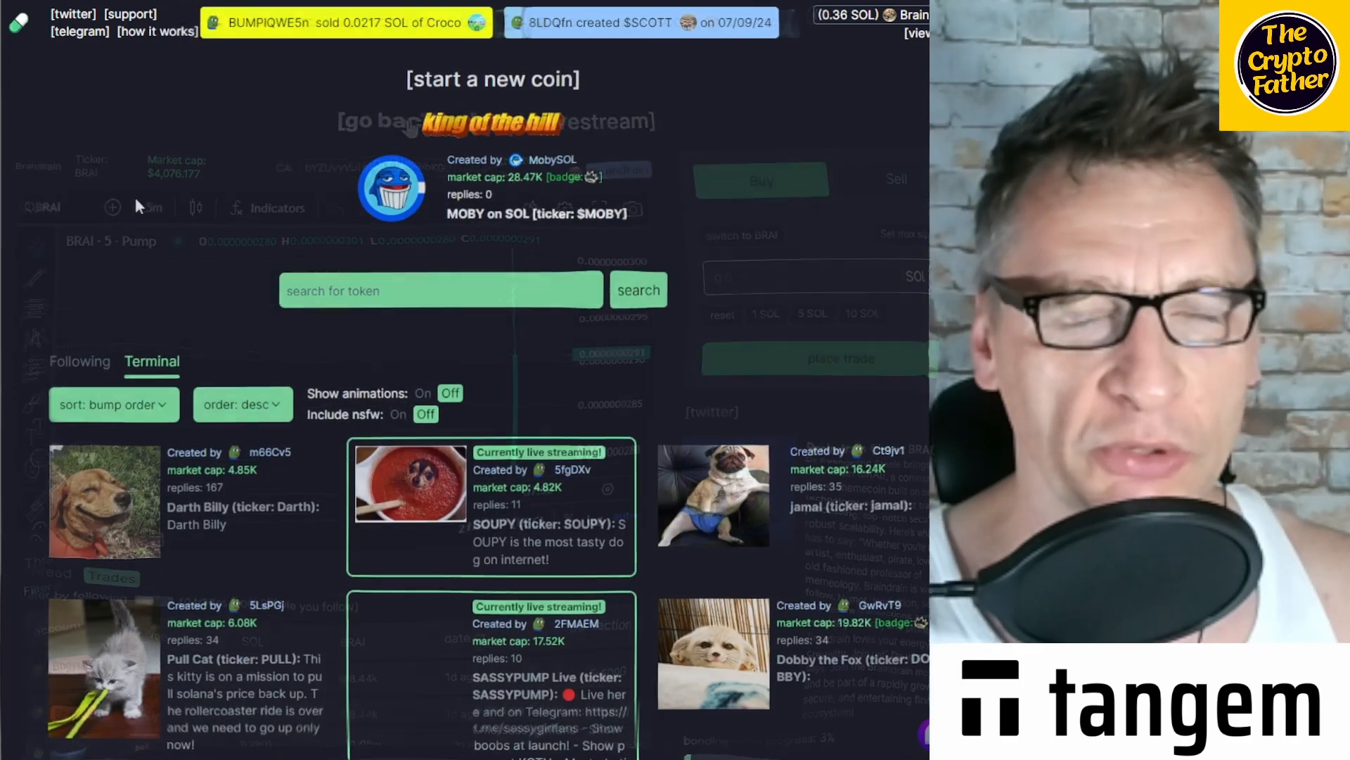
scroll("down", 3)
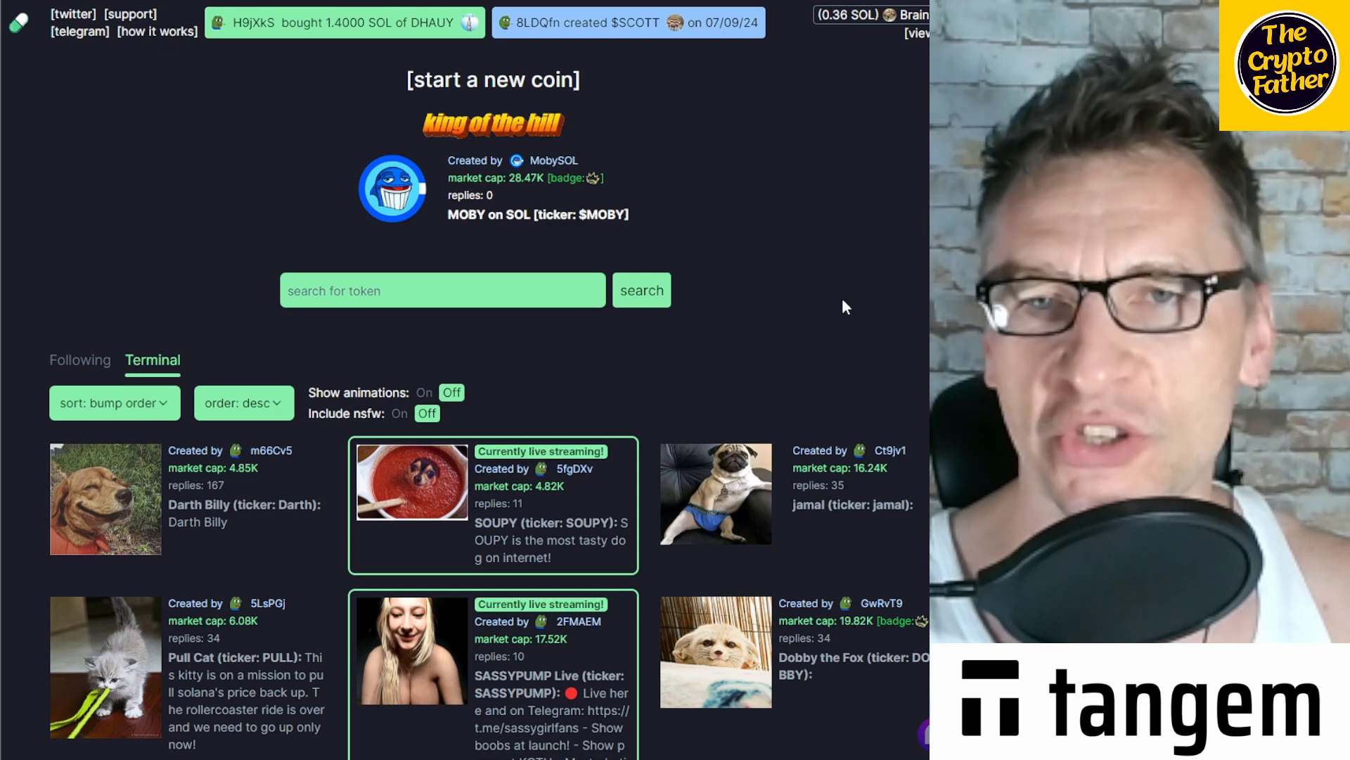
mouse_move(924, 344)
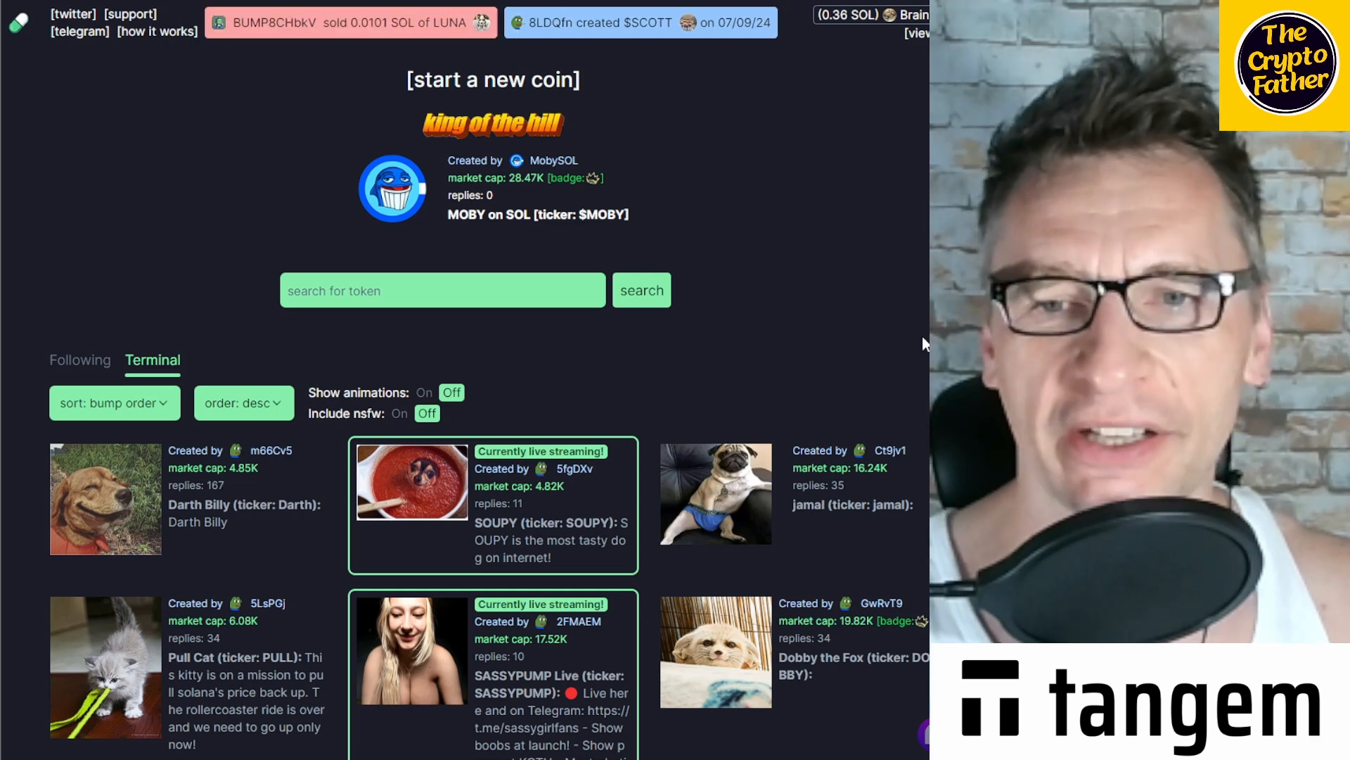